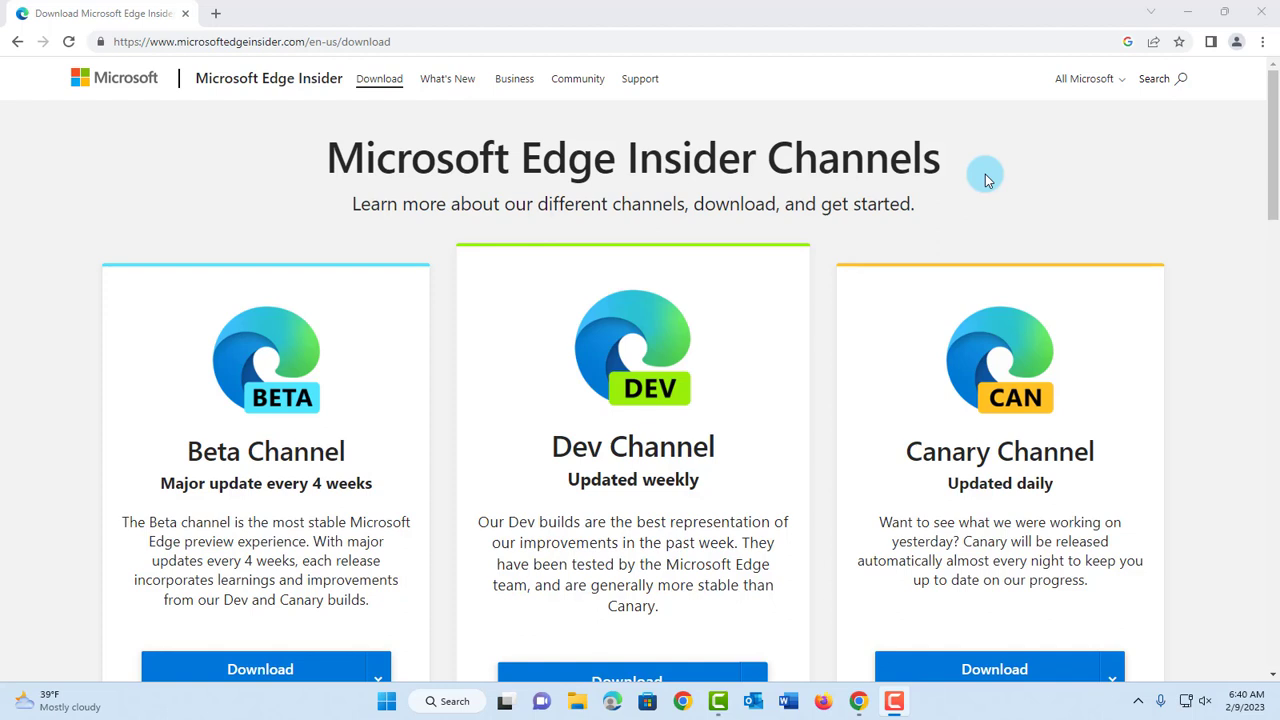
{"action": "mouse_move", "coordinate": [1028, 283]}
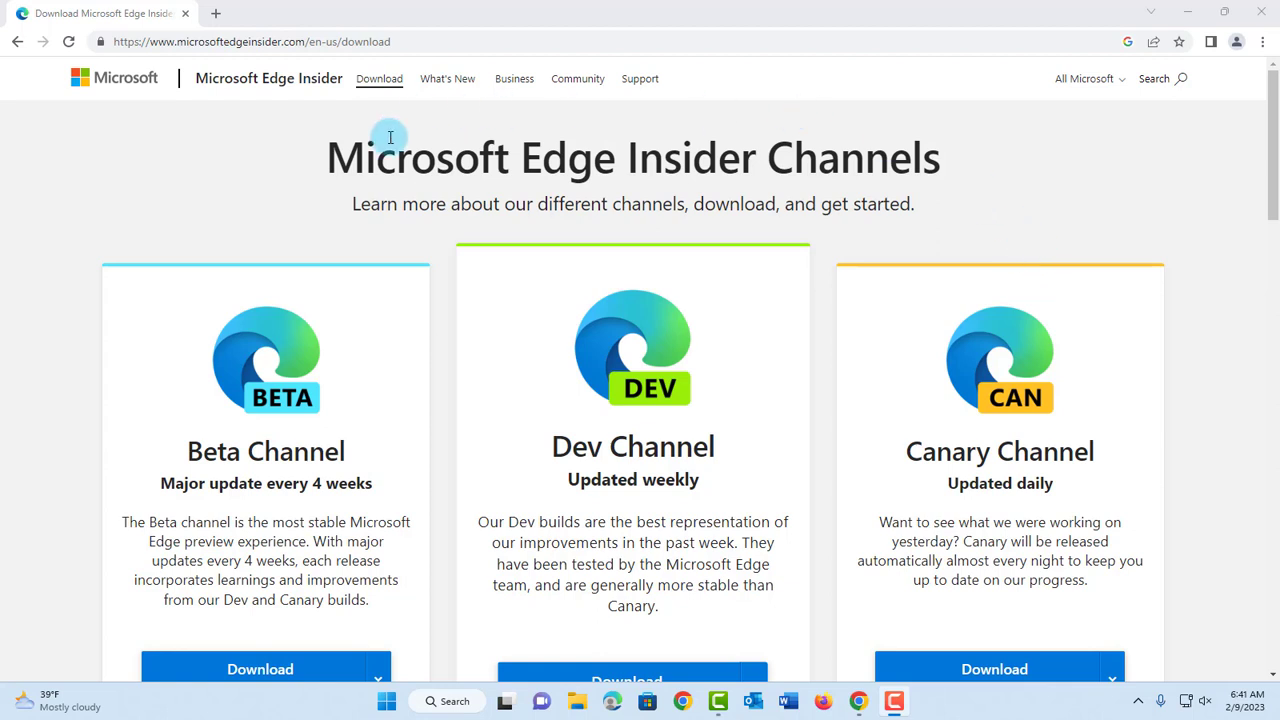
{"action": "mouse_move", "coordinate": [951, 197]}
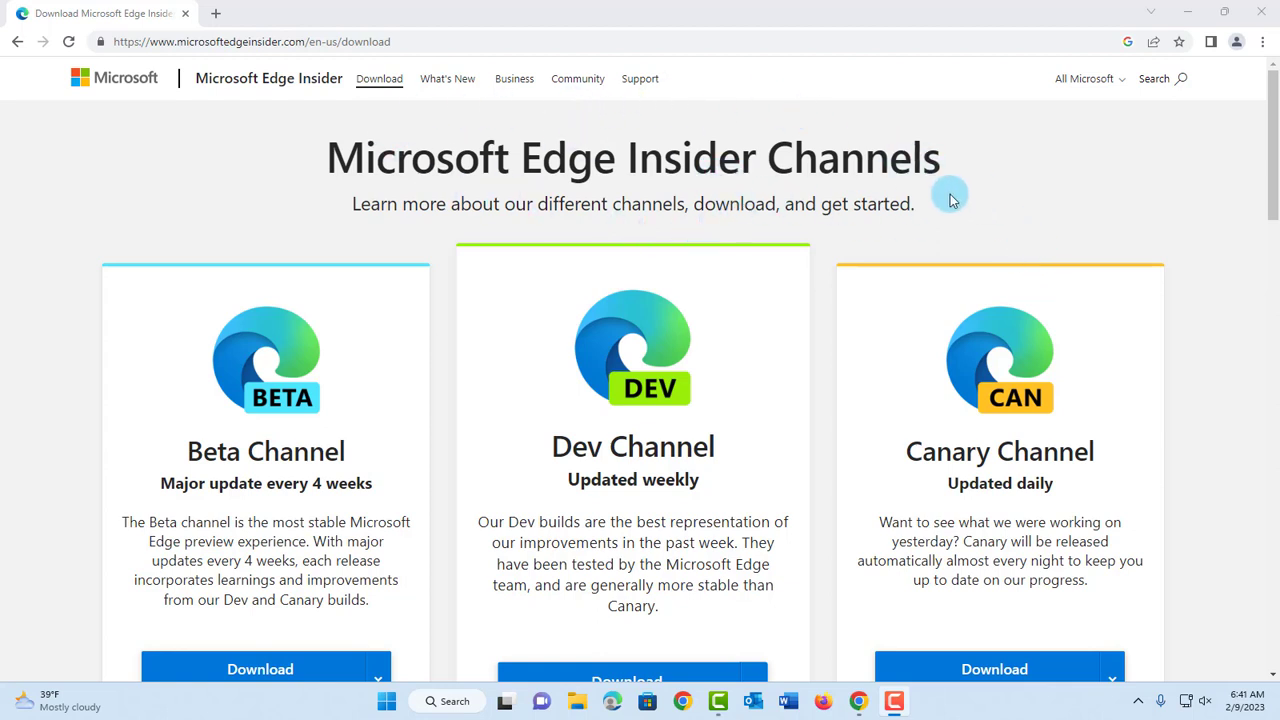
{"action": "mouse_move", "coordinate": [972, 210]}
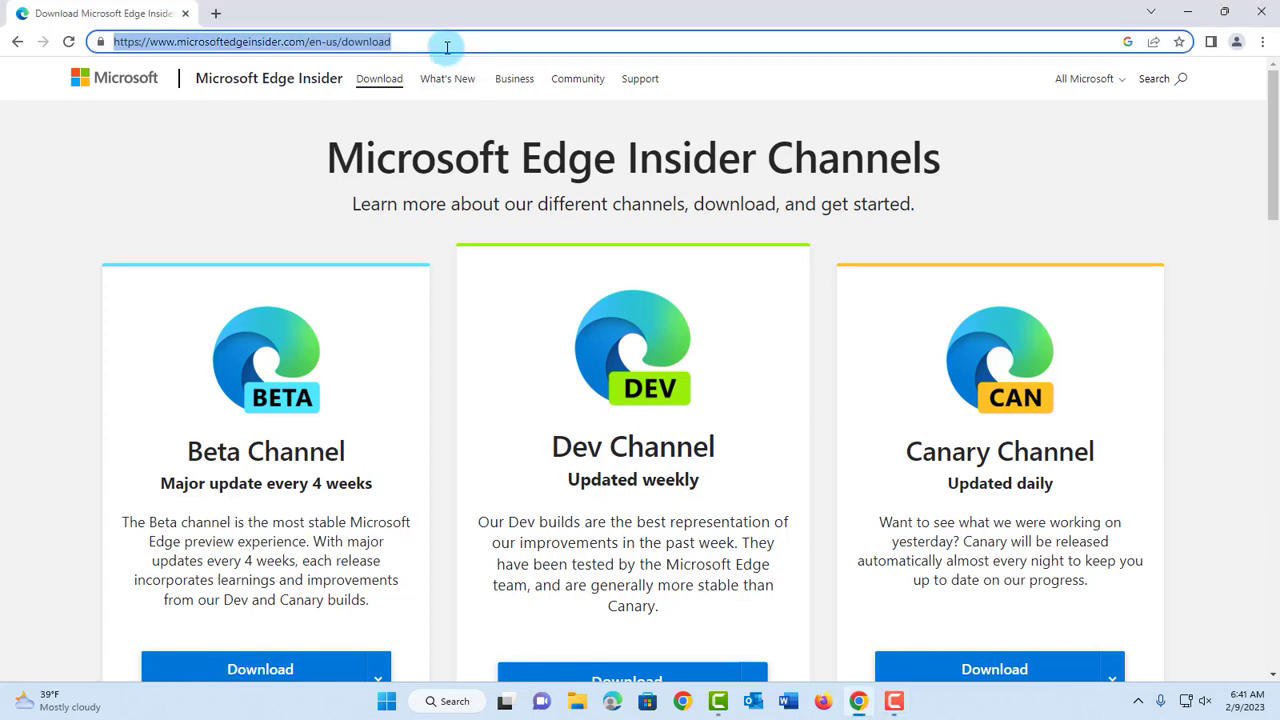
{"action": "mouse_move", "coordinate": [826, 181]}
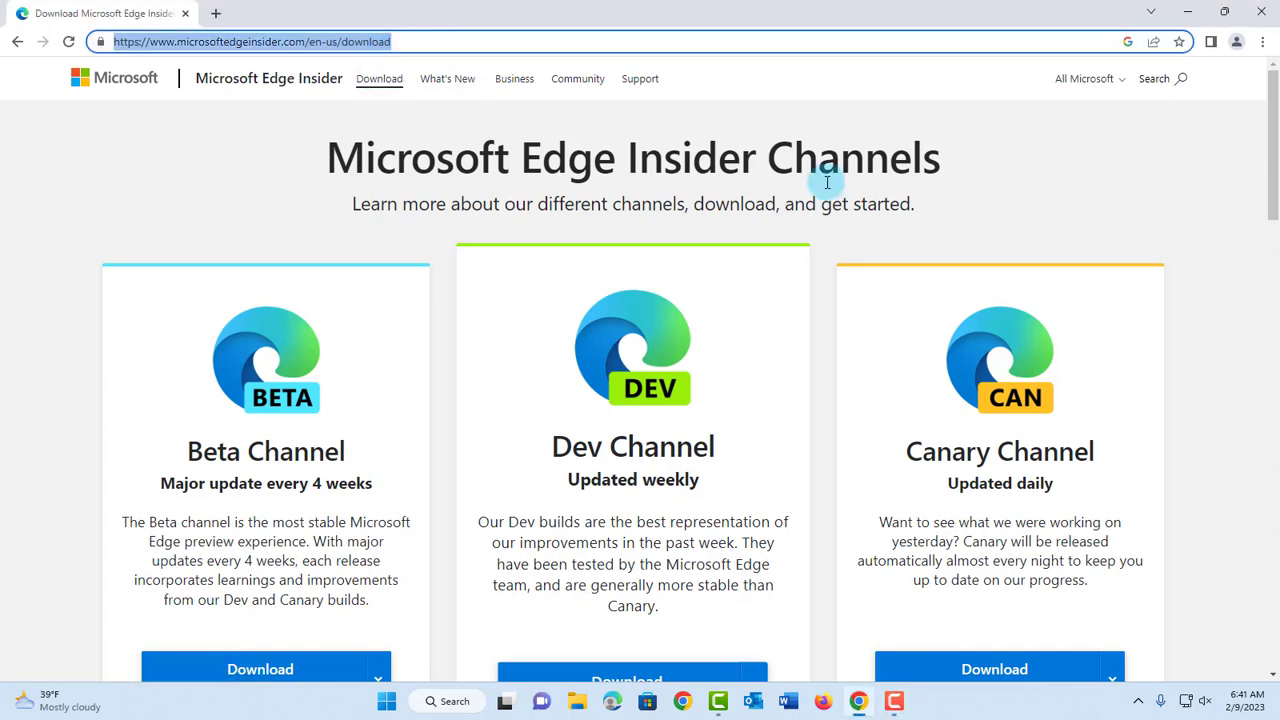
{"action": "mouse_move", "coordinate": [776, 381]}
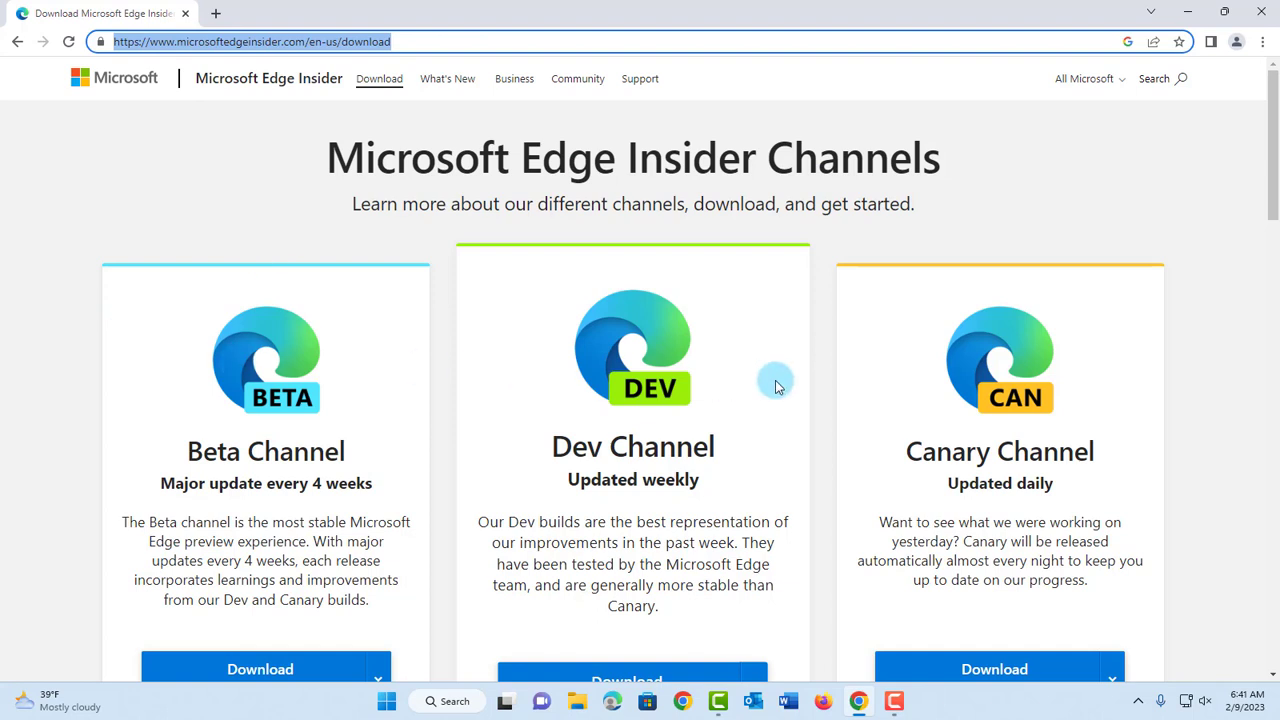
{"action": "mouse_move", "coordinate": [385, 468]}
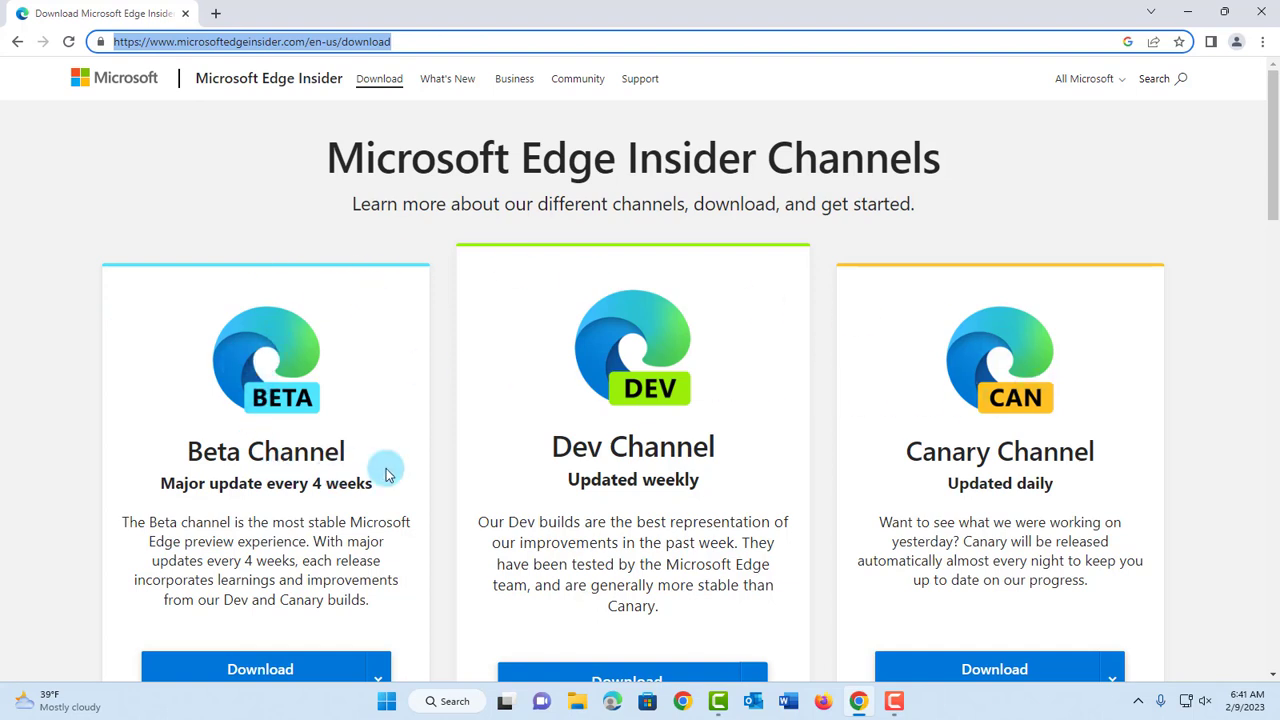
{"action": "mouse_move", "coordinate": [1071, 475]}
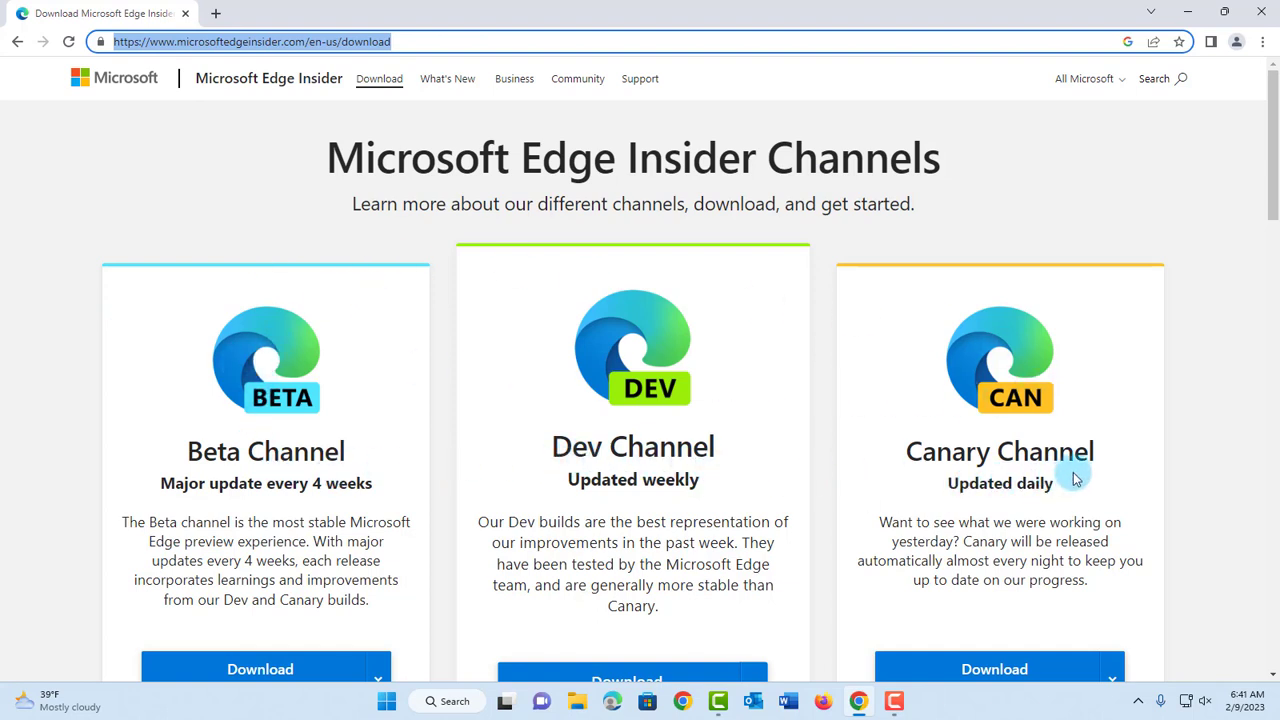
Step: Download the Canary Channel build and accept its license terms
{"action": "scroll", "scroll_direction": "down", "scroll_amount": 3}
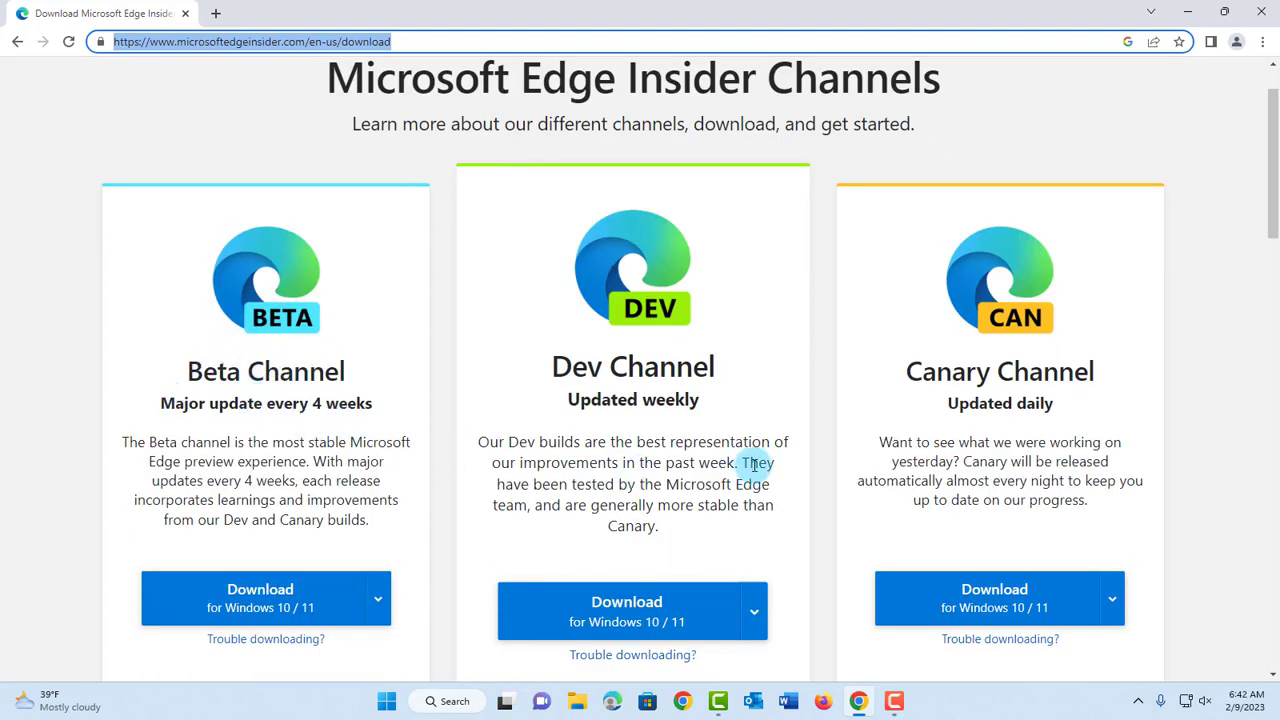
{"action": "mouse_move", "coordinate": [845, 452]}
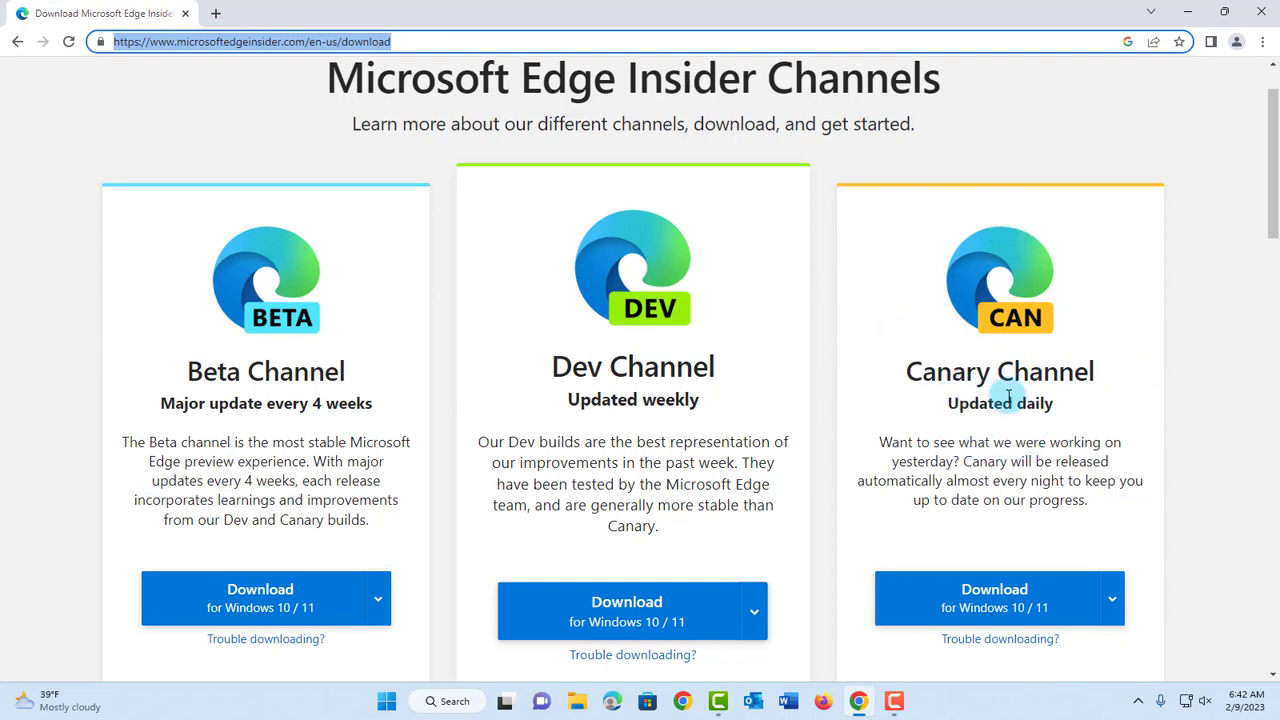
{"action": "left_click", "coordinate": [994, 598]}
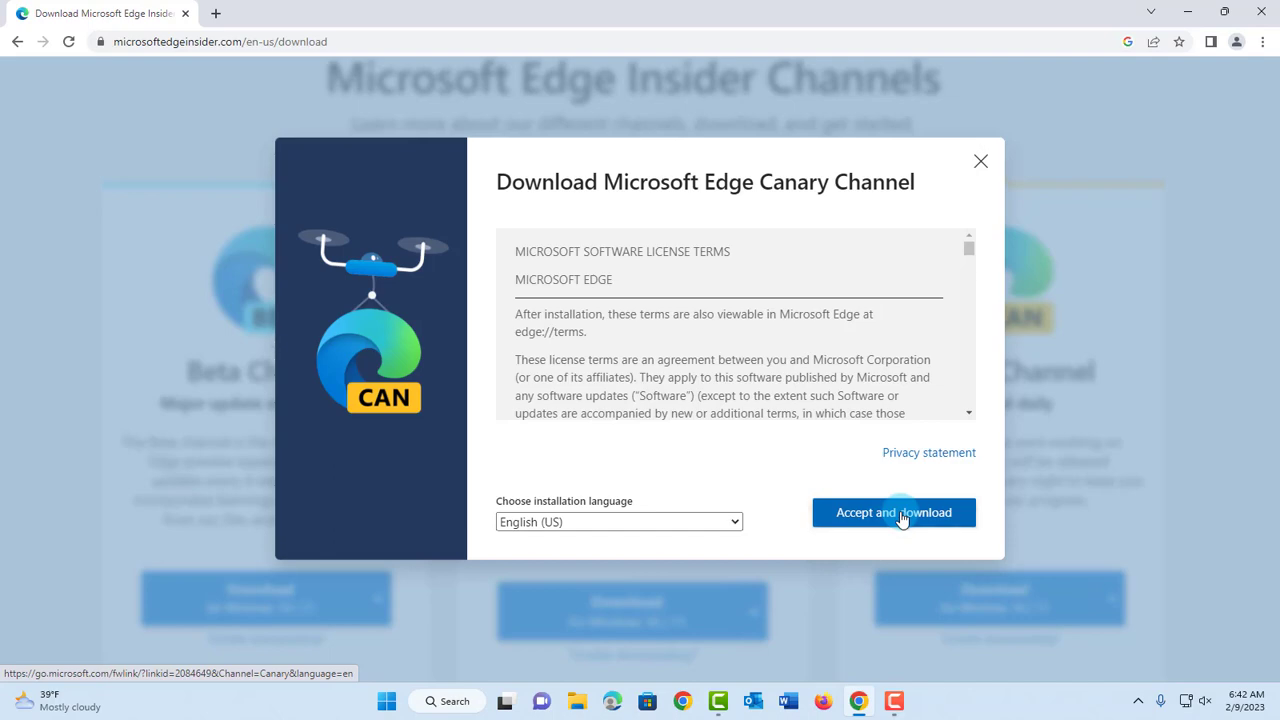
{"action": "left_click", "coordinate": [894, 512]}
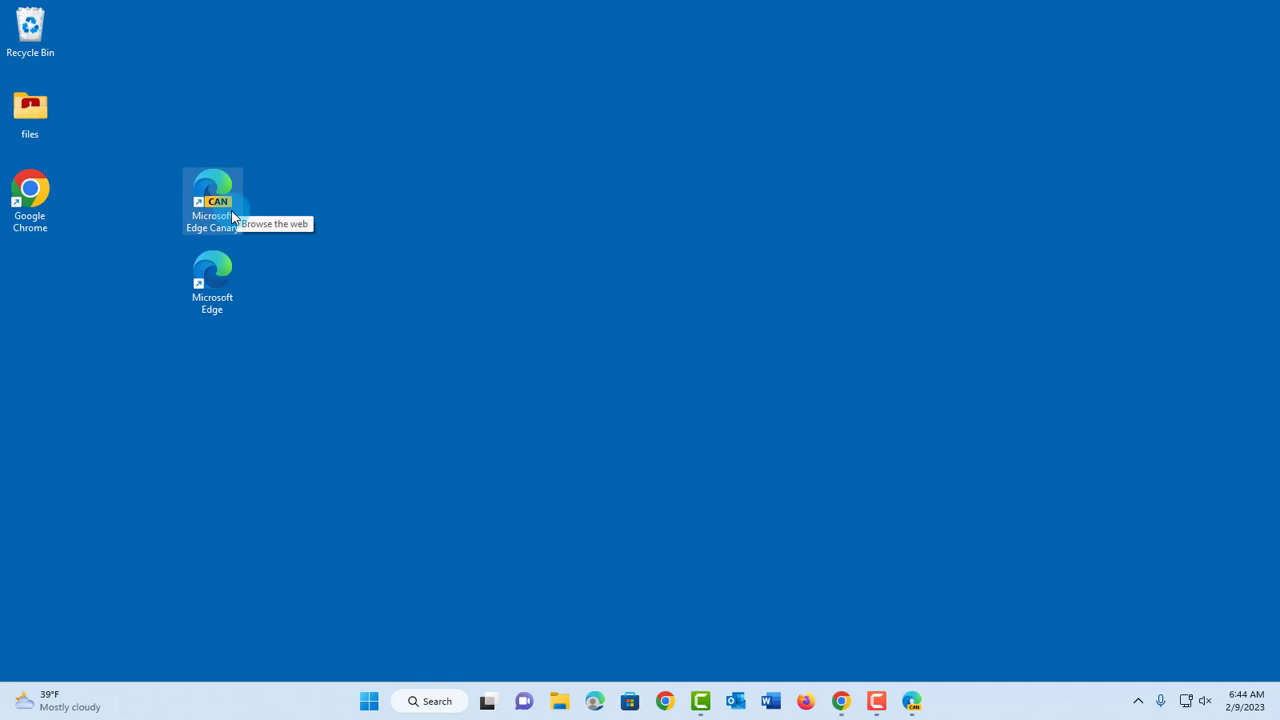
Step: Launch Microsoft Edge Canary from its desktop shortcut
{"action": "left_click", "coordinate": [212, 283]}
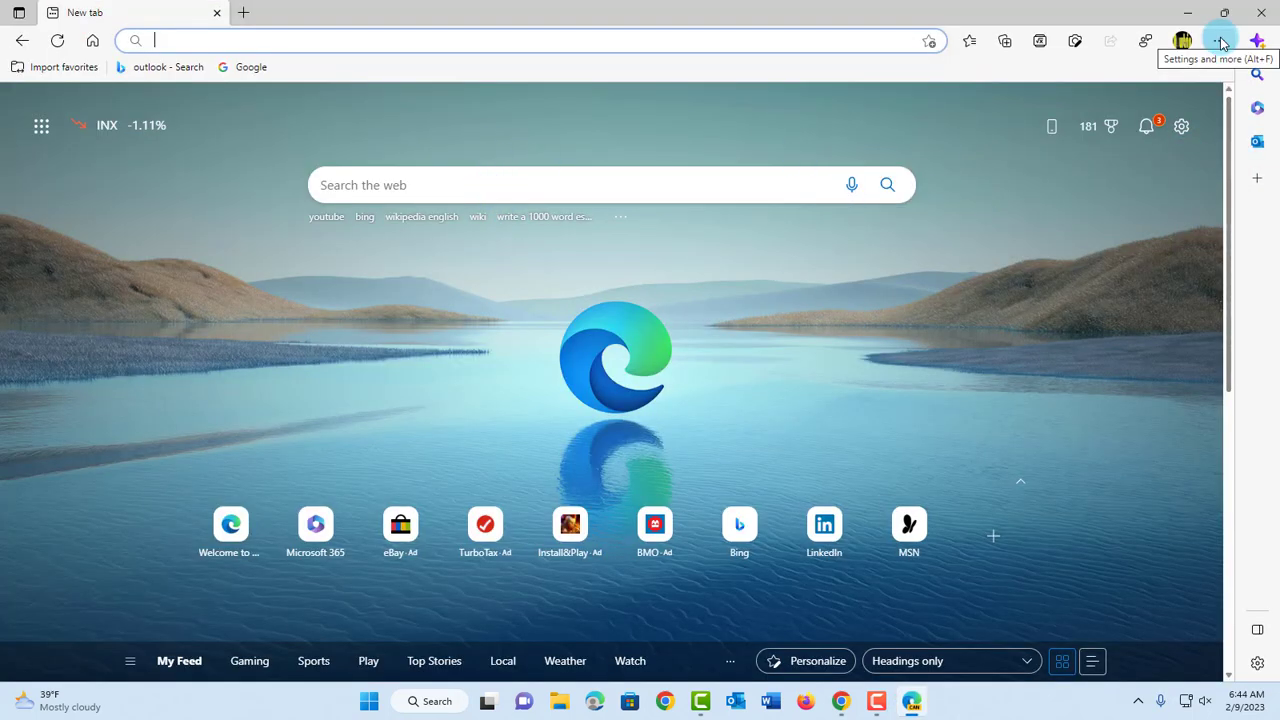
Step: Go to Edge Canary's Settings and select the Appearance section
{"action": "left_click", "coordinate": [1218, 42]}
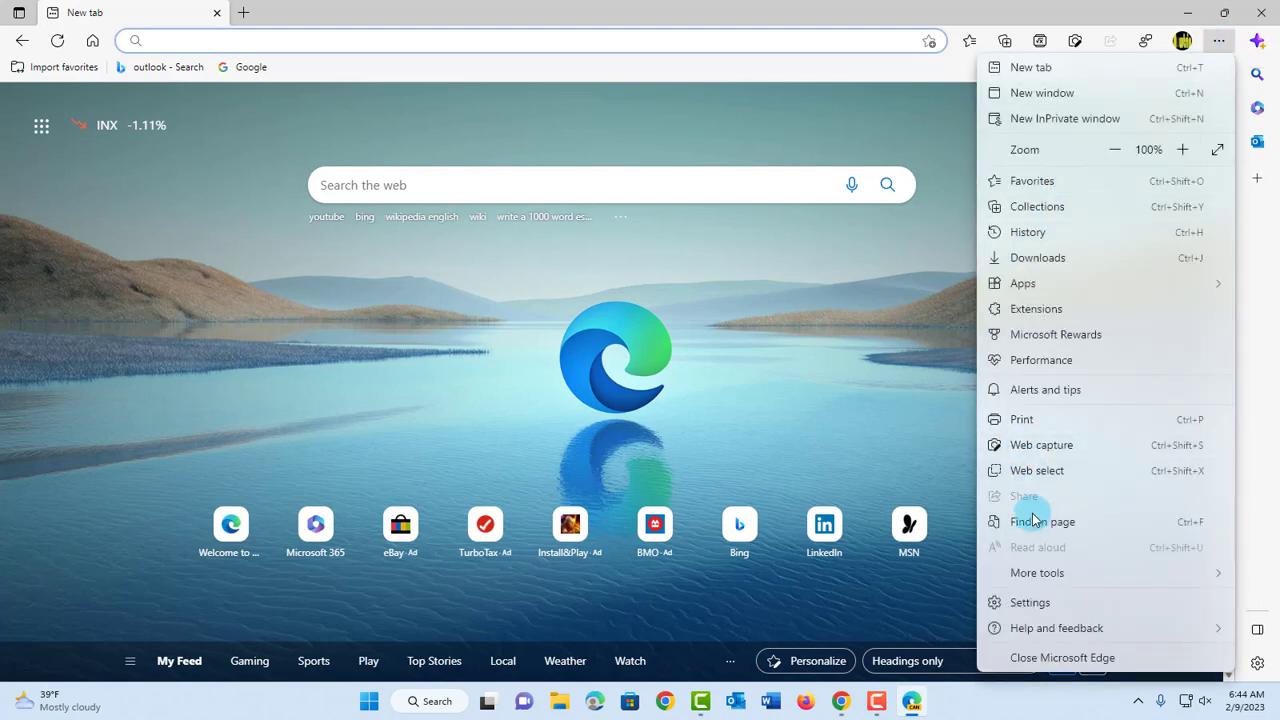
{"action": "left_click", "coordinate": [1030, 602]}
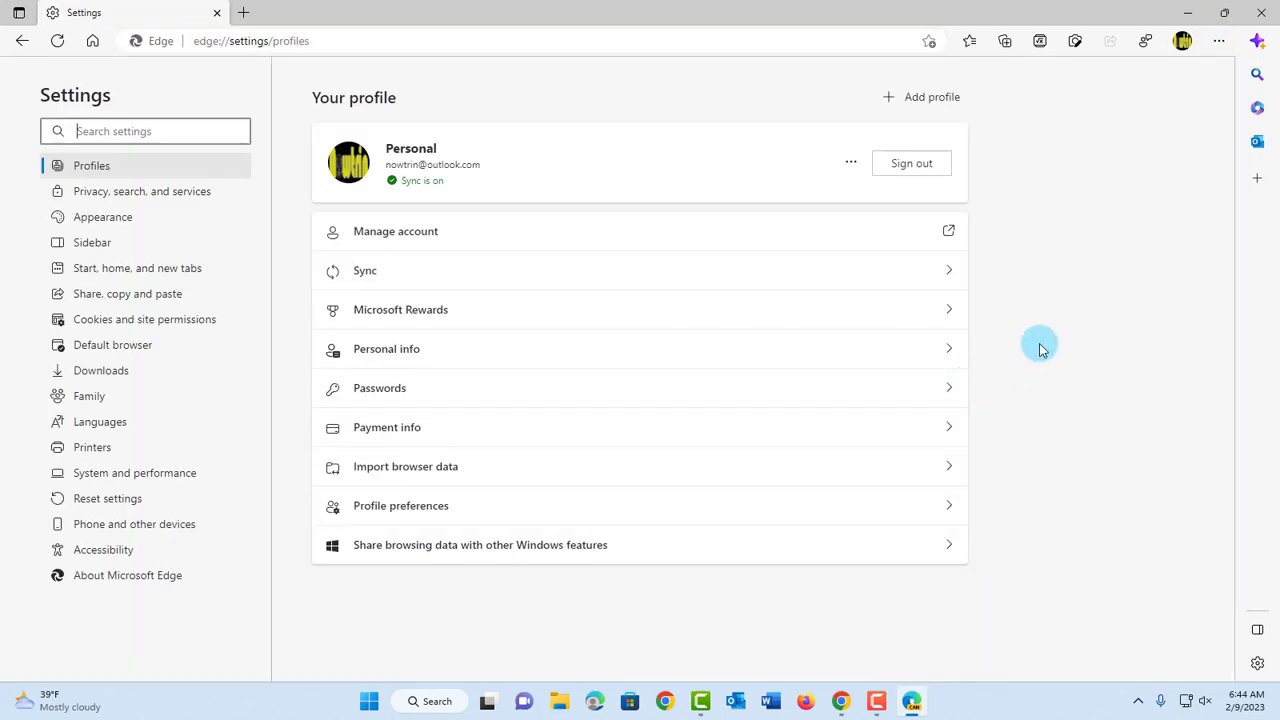
{"action": "mouse_move", "coordinate": [118, 446]}
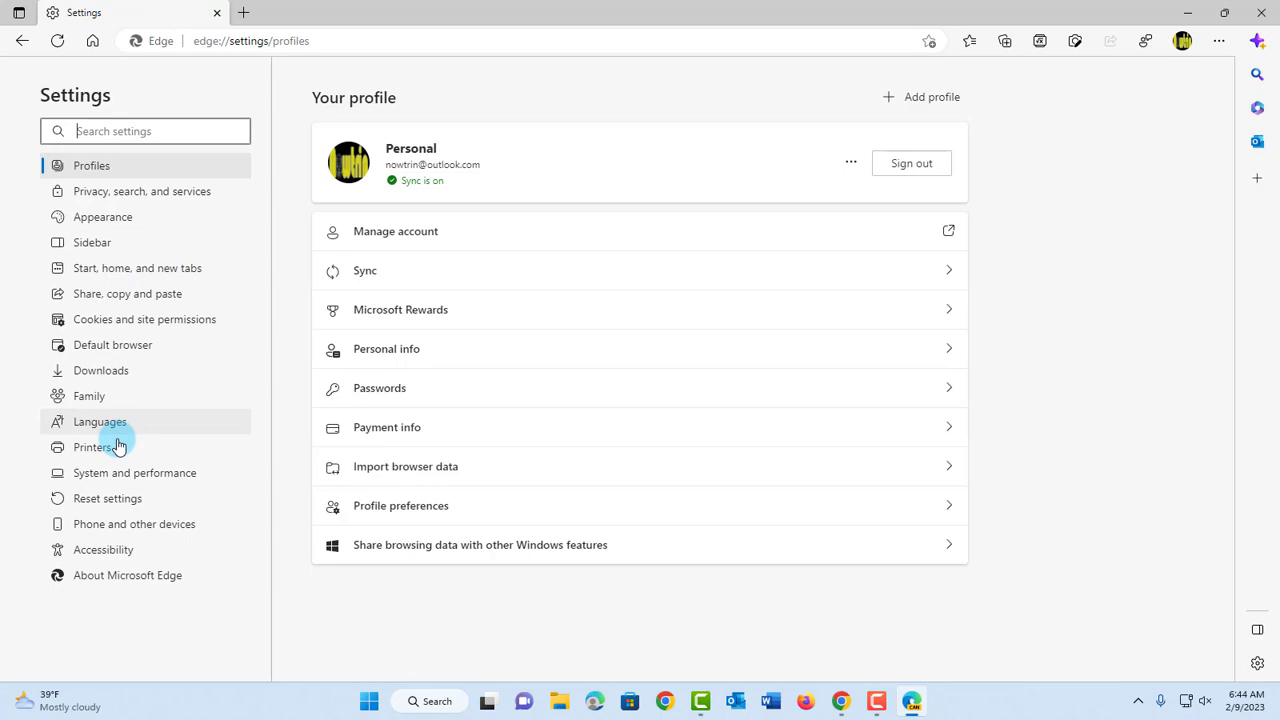
{"action": "left_click", "coordinate": [102, 216]}
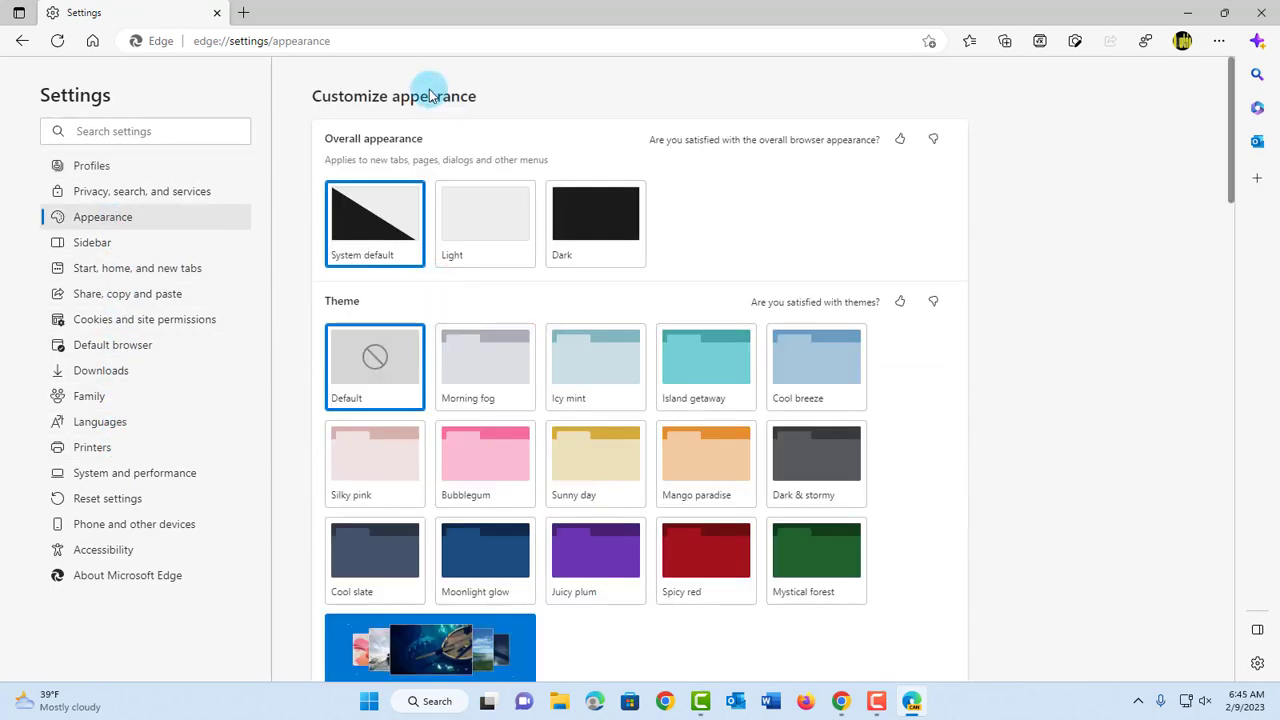
{"action": "mouse_move", "coordinate": [534, 486]}
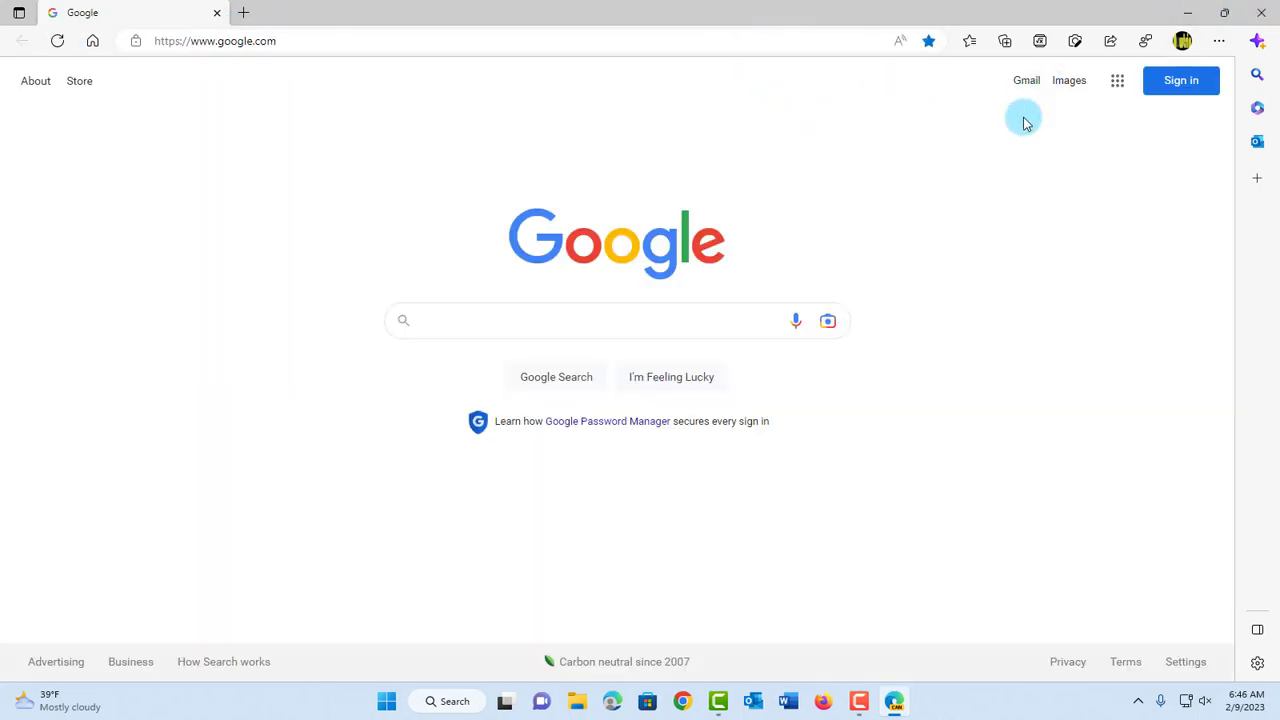
{"action": "mouse_move", "coordinate": [995, 165]}
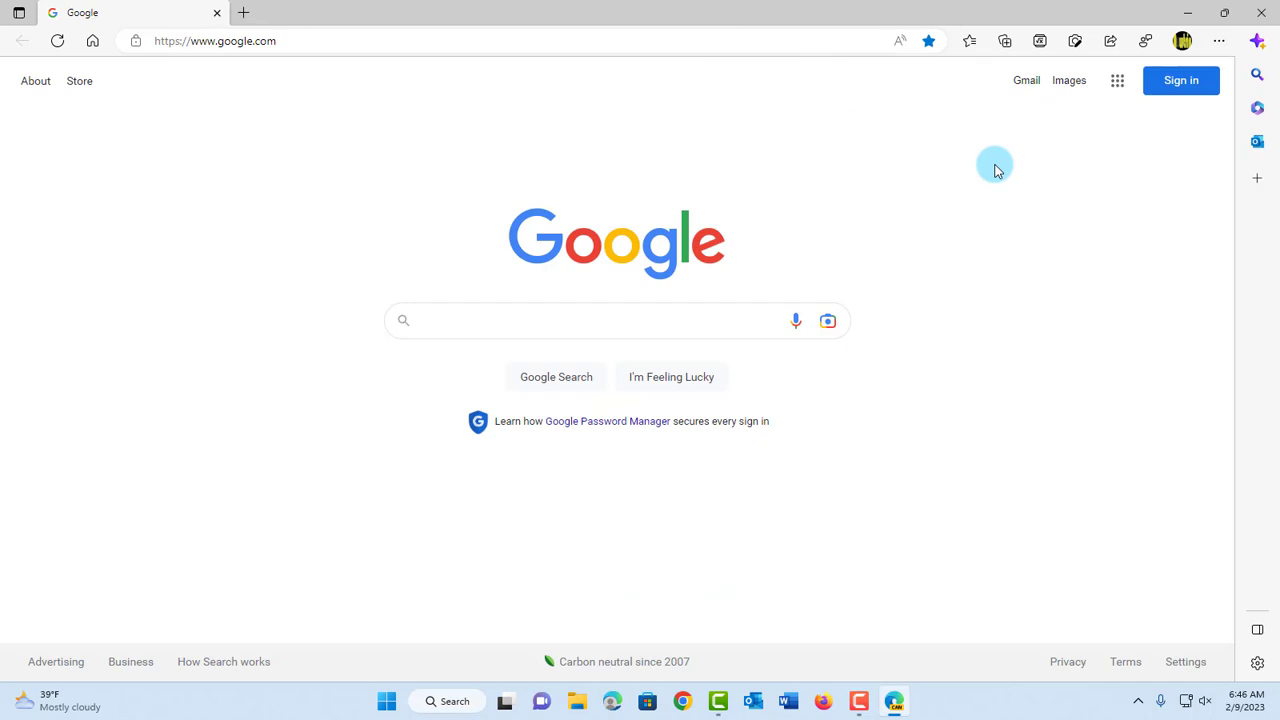
{"action": "mouse_move", "coordinate": [920, 149]}
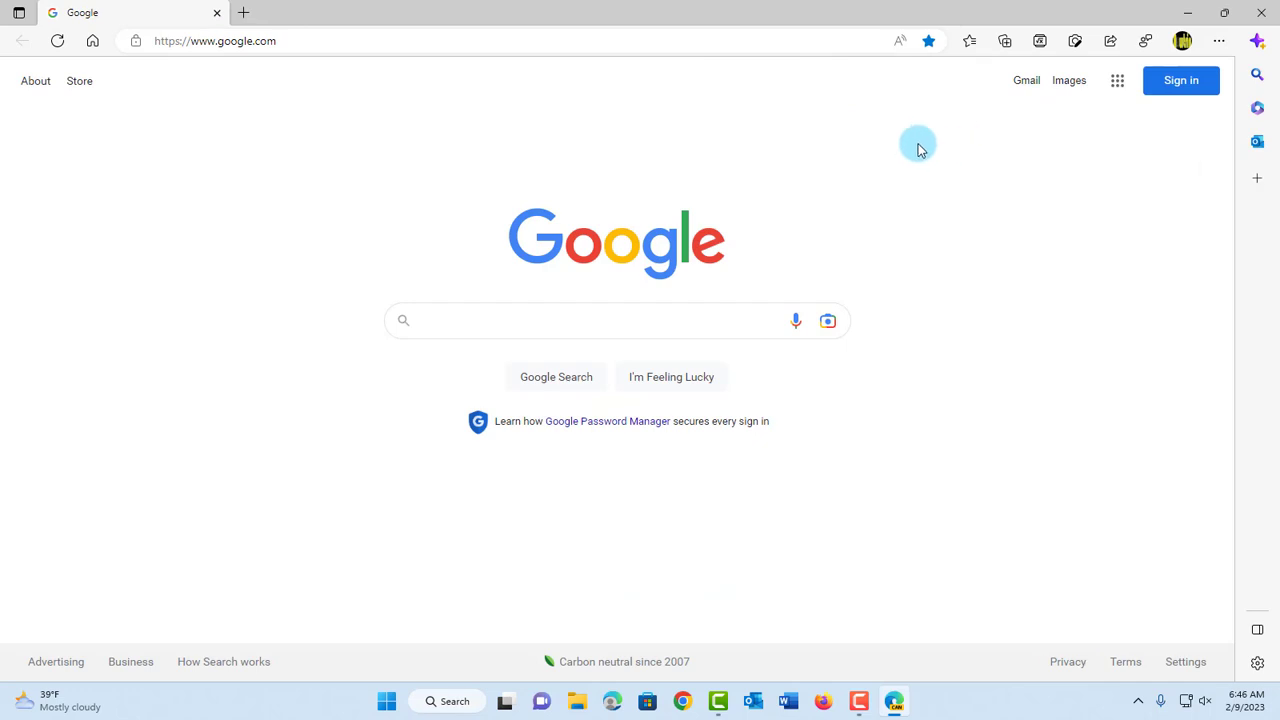
{"action": "mouse_move", "coordinate": [926, 237]}
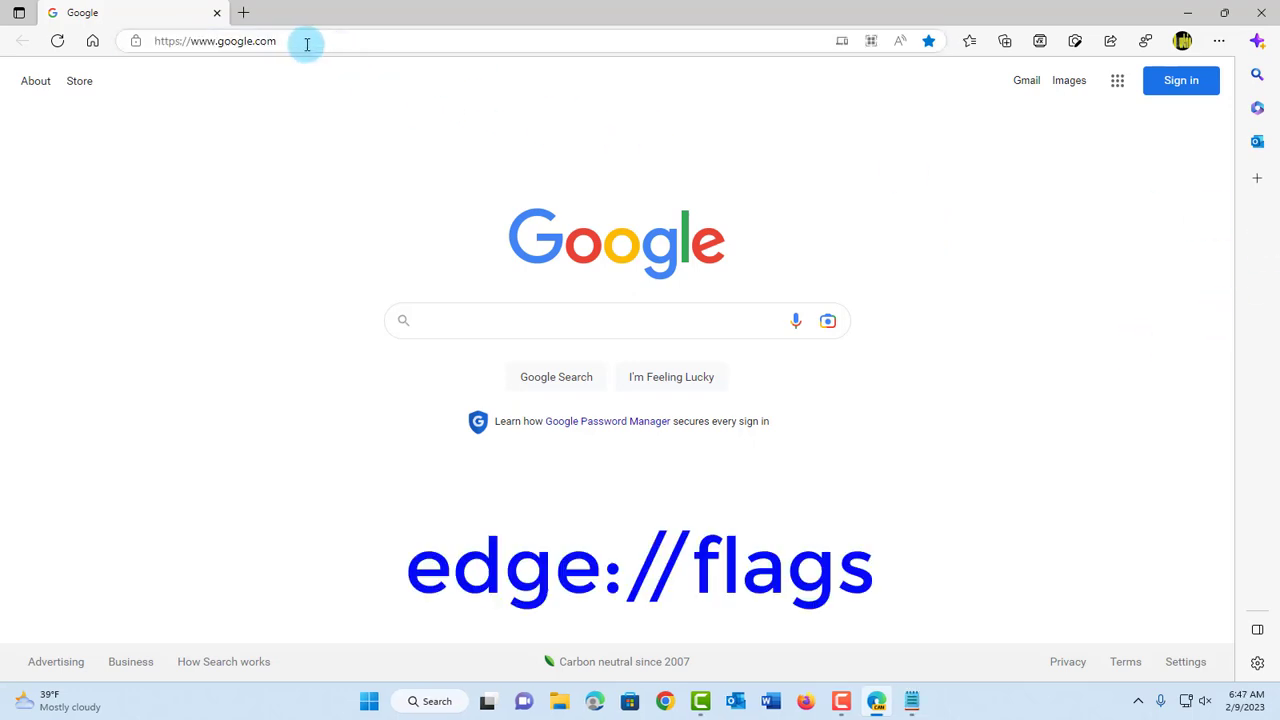
Step: Paste and go to edge://flags in the address bar
{"action": "right_click", "coordinate": [240, 42]}
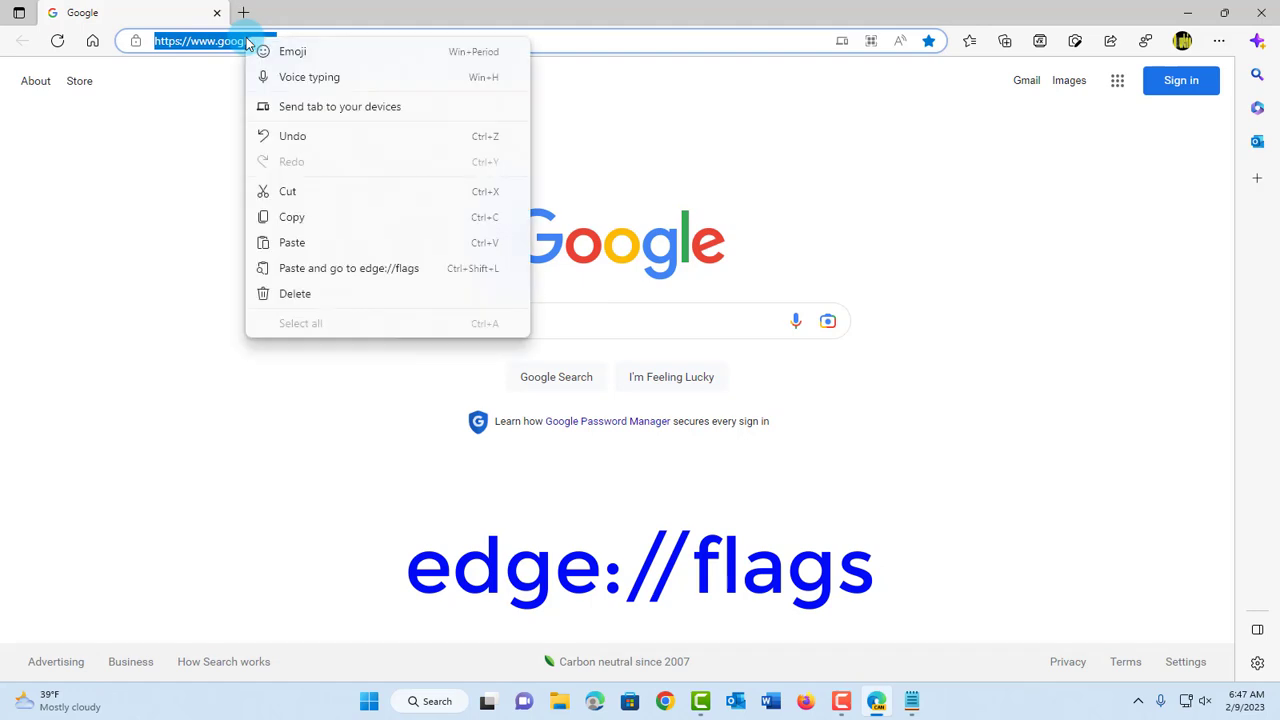
{"action": "left_click", "coordinate": [349, 268]}
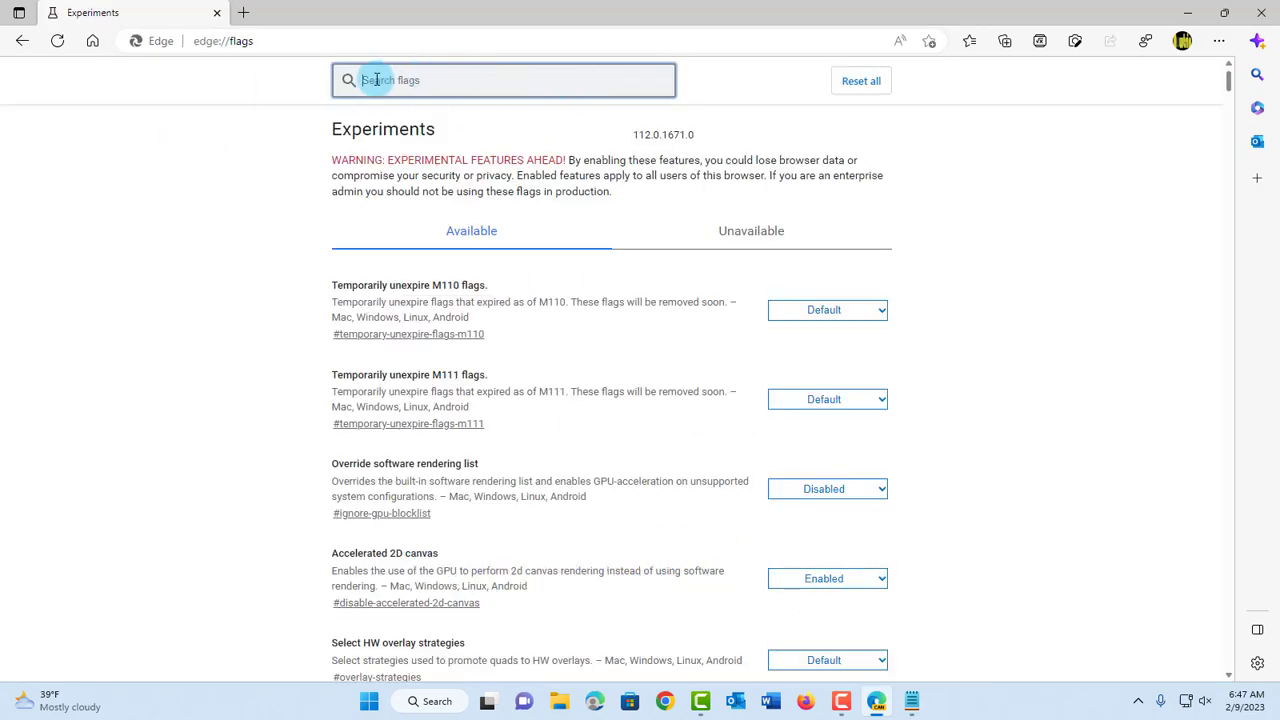
Step: Search the flags for 'spl' and set Microsoft Edge Split Screen's state
{"action": "type", "text": "split"}
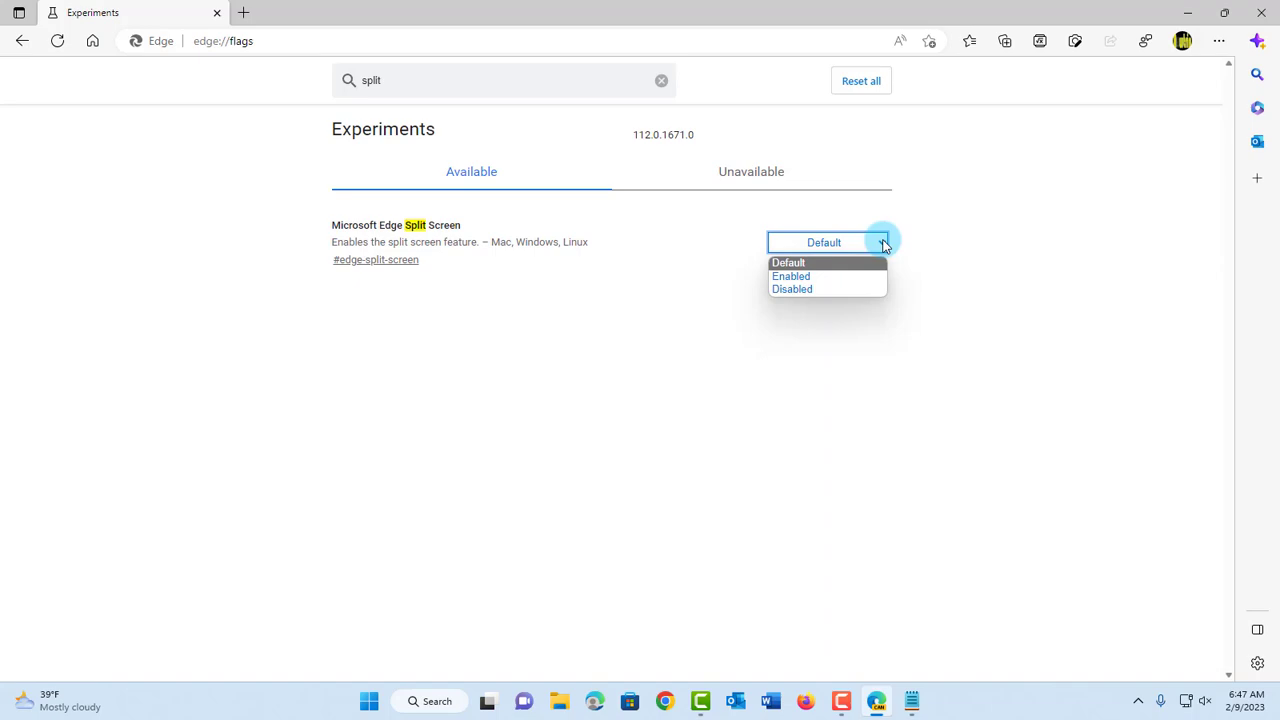
{"action": "left_click", "coordinate": [791, 276]}
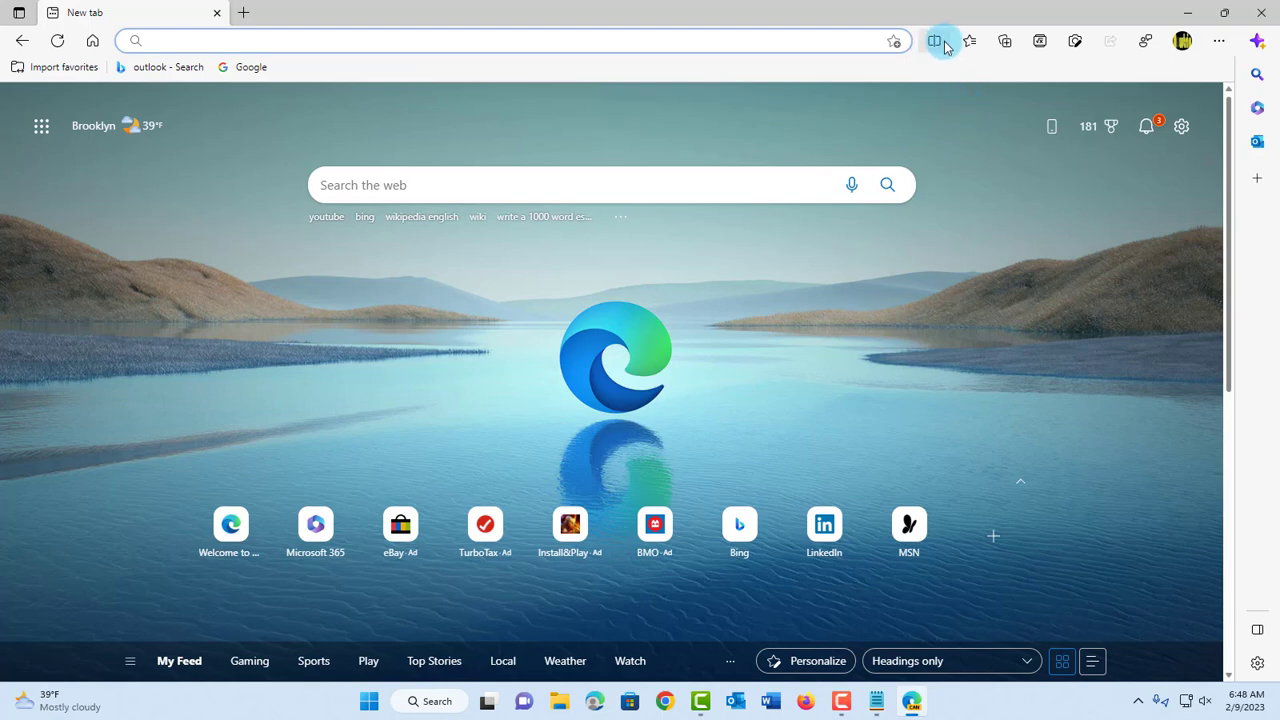
{"action": "mouse_move", "coordinate": [933, 41]}
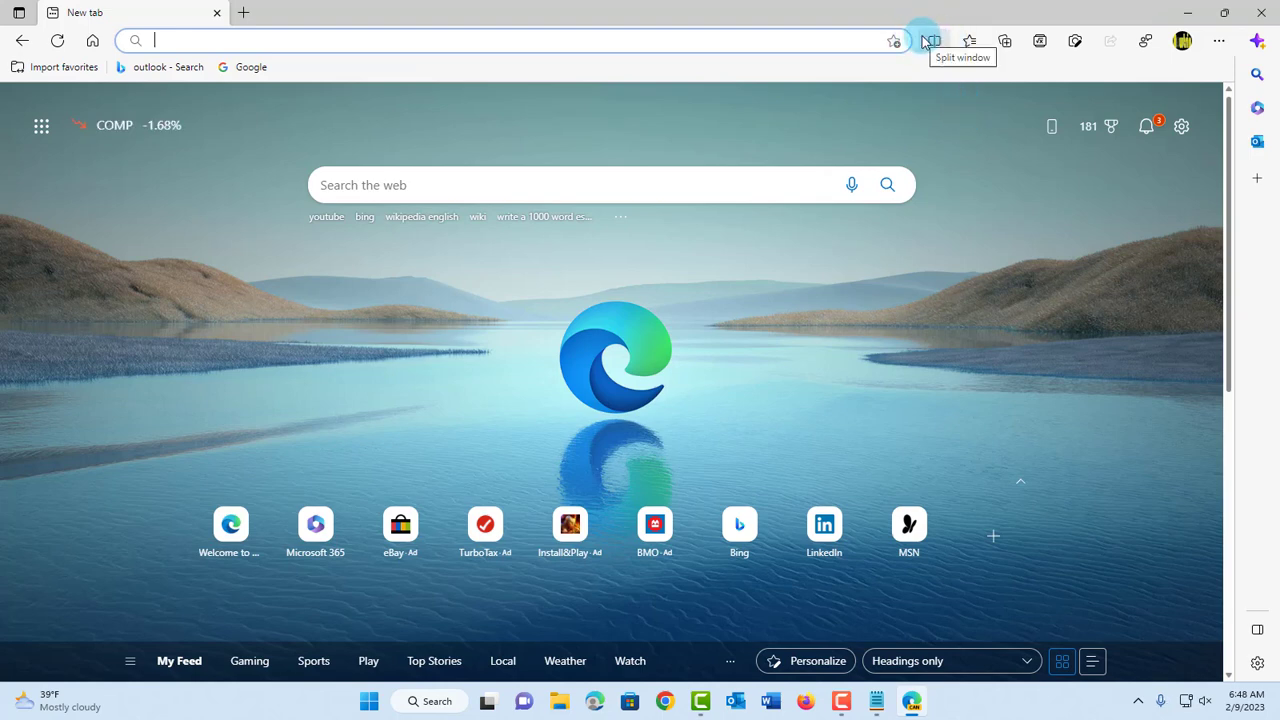
Step: Use the toolbar Split window button to show Google beside a new tab
{"action": "left_click", "coordinate": [933, 40]}
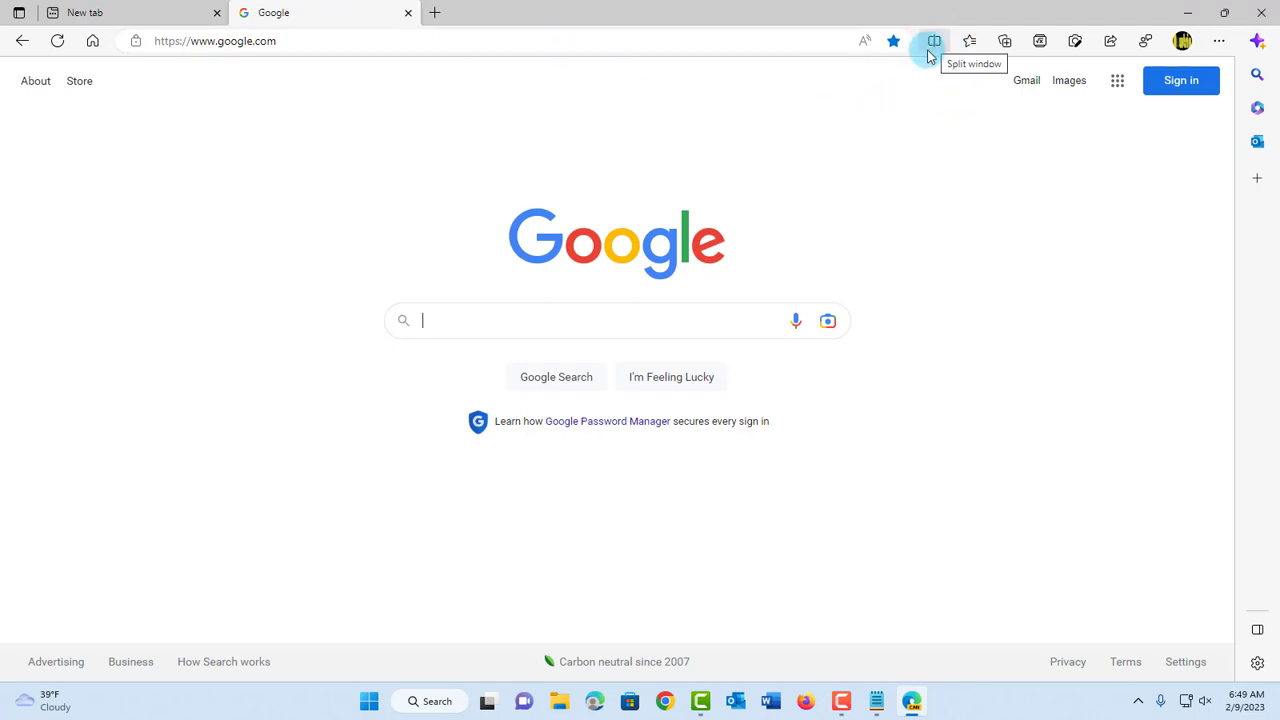
{"action": "left_click", "coordinate": [933, 41]}
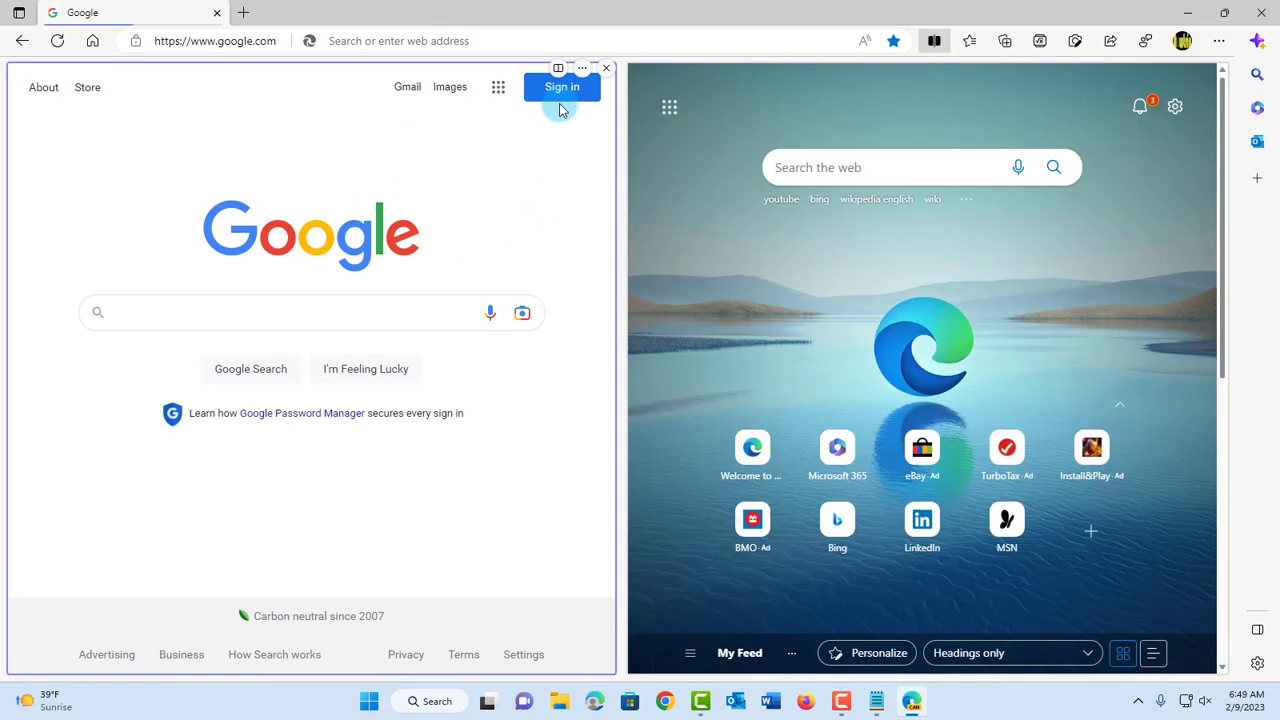
{"action": "mouse_move", "coordinate": [866, 110]}
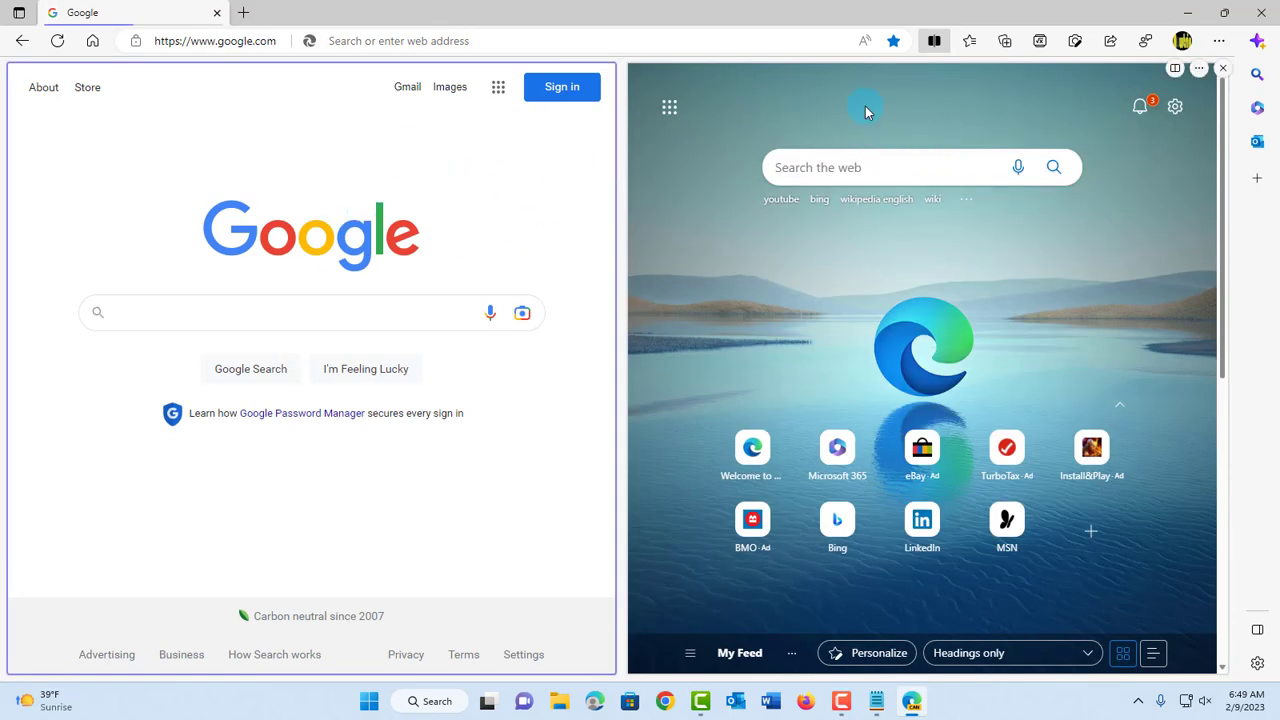
Step: In the right pane, search 'wikipedia english' and open Wikipedia's main page
{"action": "left_click", "coordinate": [880, 167]}
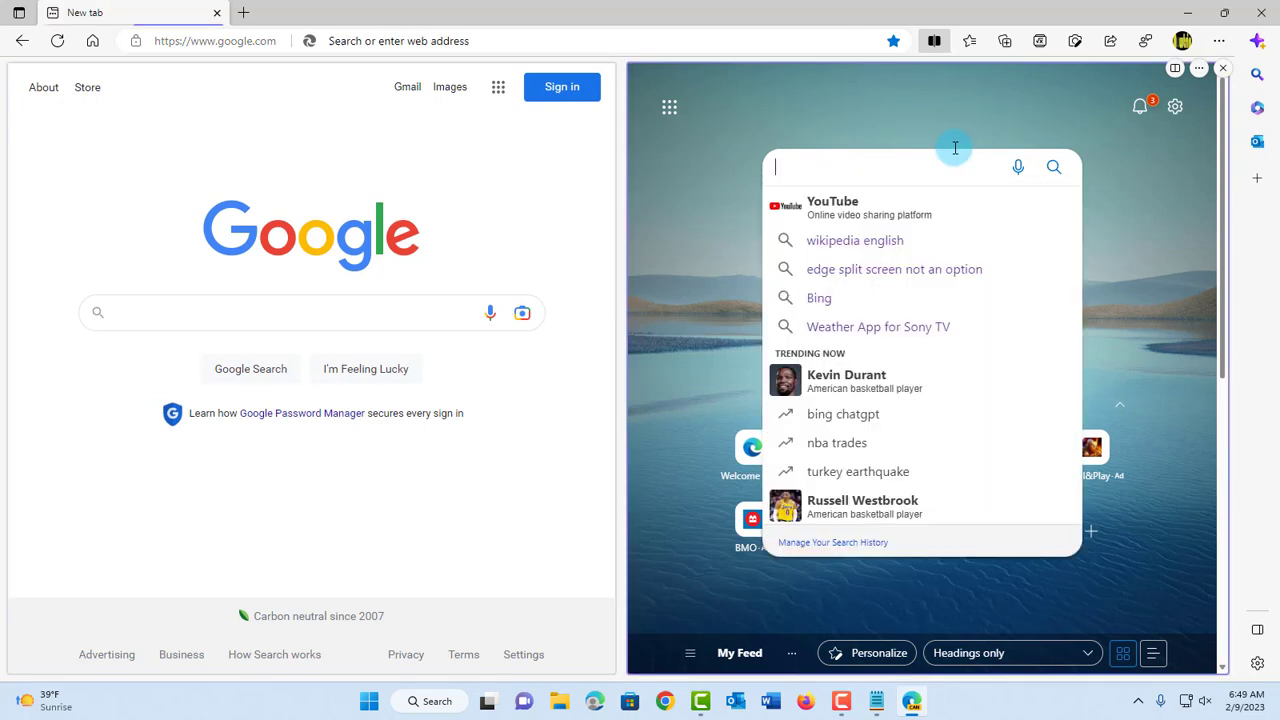
{"action": "type", "text": "wiki"}
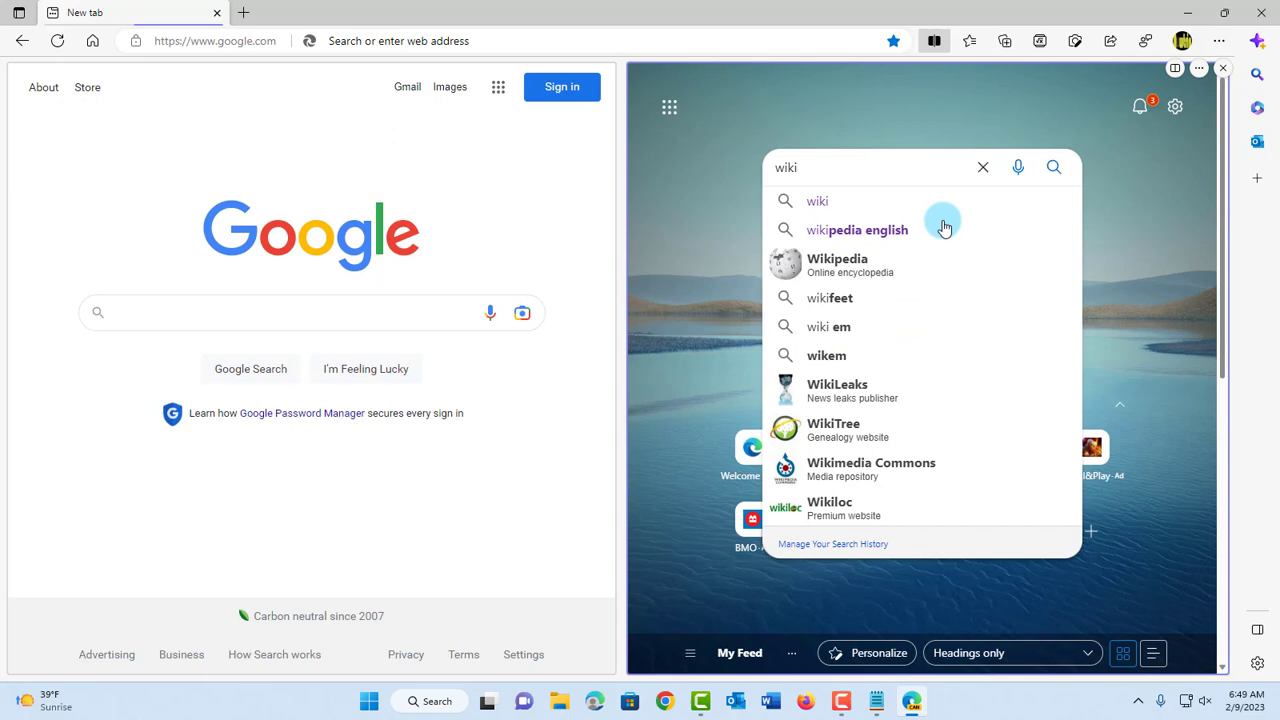
{"action": "left_click", "coordinate": [857, 229]}
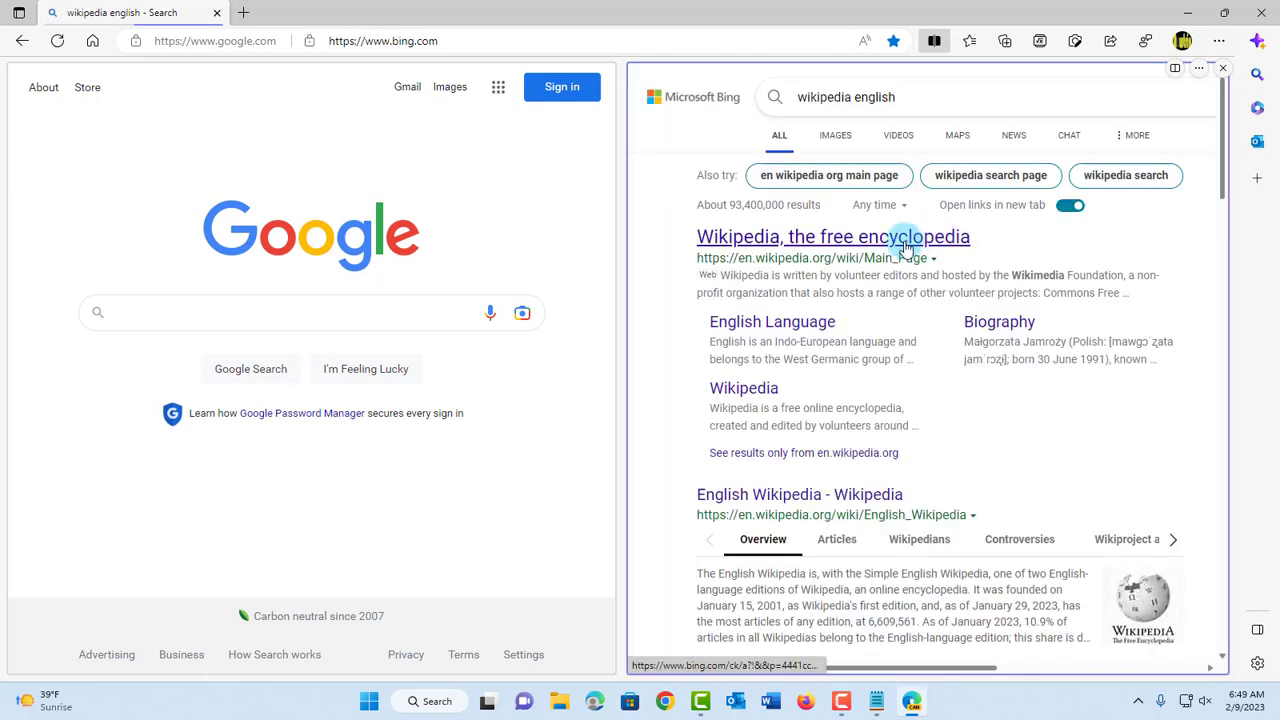
{"action": "left_click", "coordinate": [832, 236]}
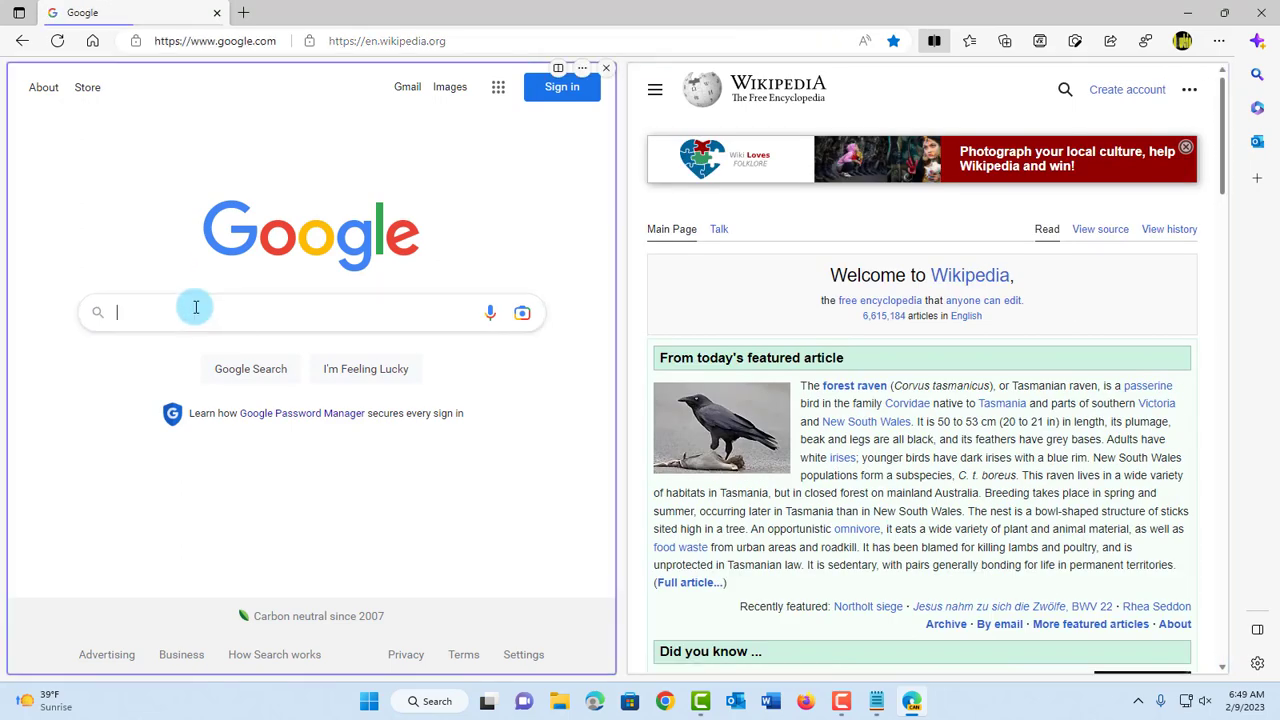
Step: In the left pane, search 'youtube' and open YouTube
{"action": "type", "text": "youtube"}
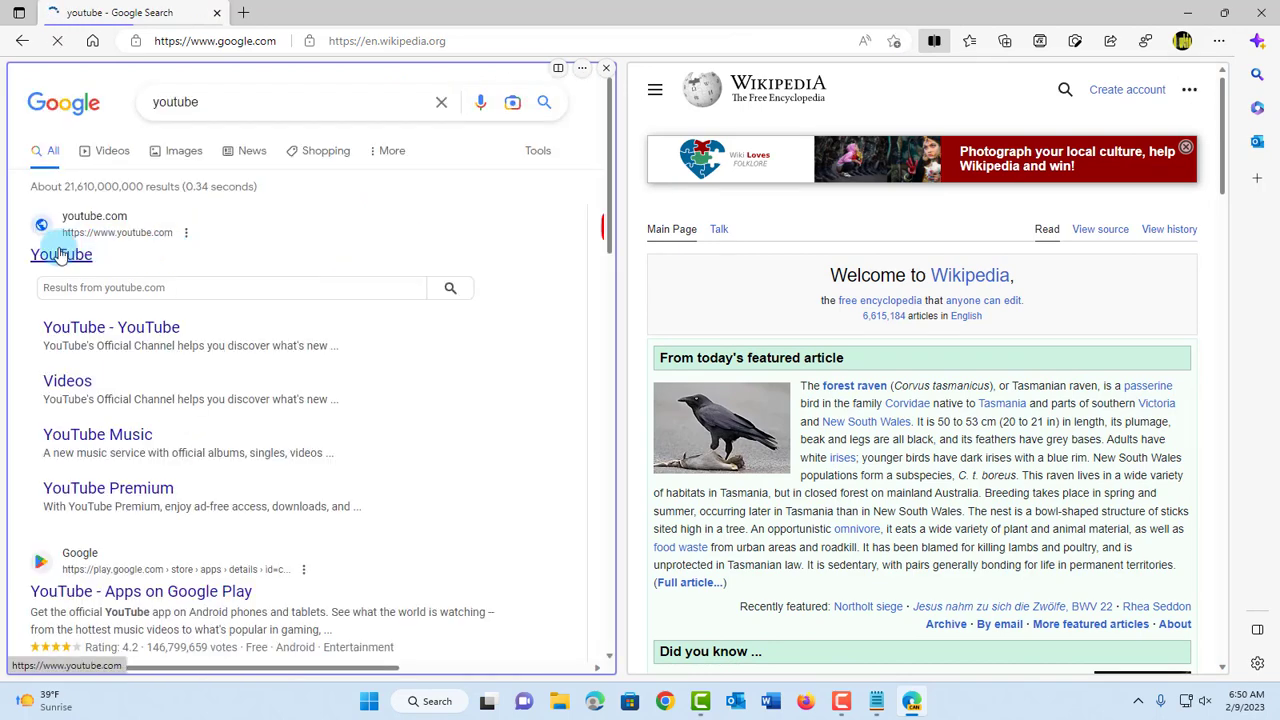
{"action": "left_click", "coordinate": [61, 254]}
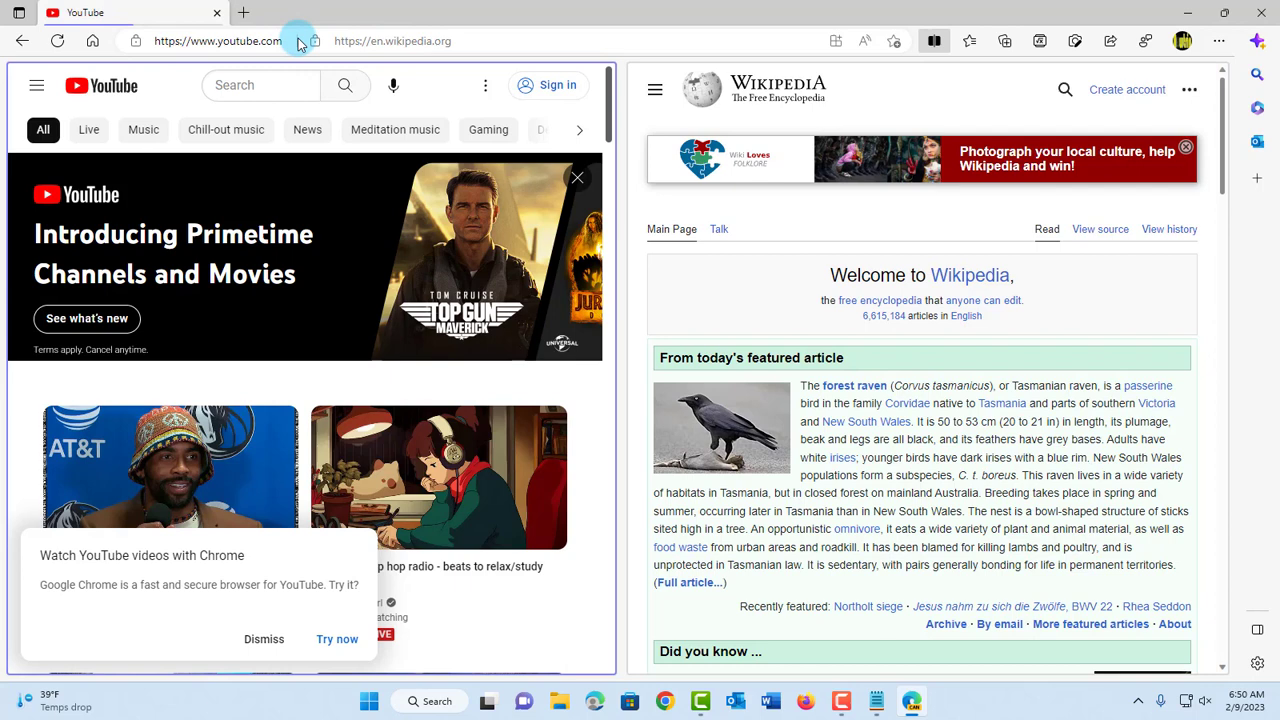
{"action": "mouse_move", "coordinate": [291, 64]}
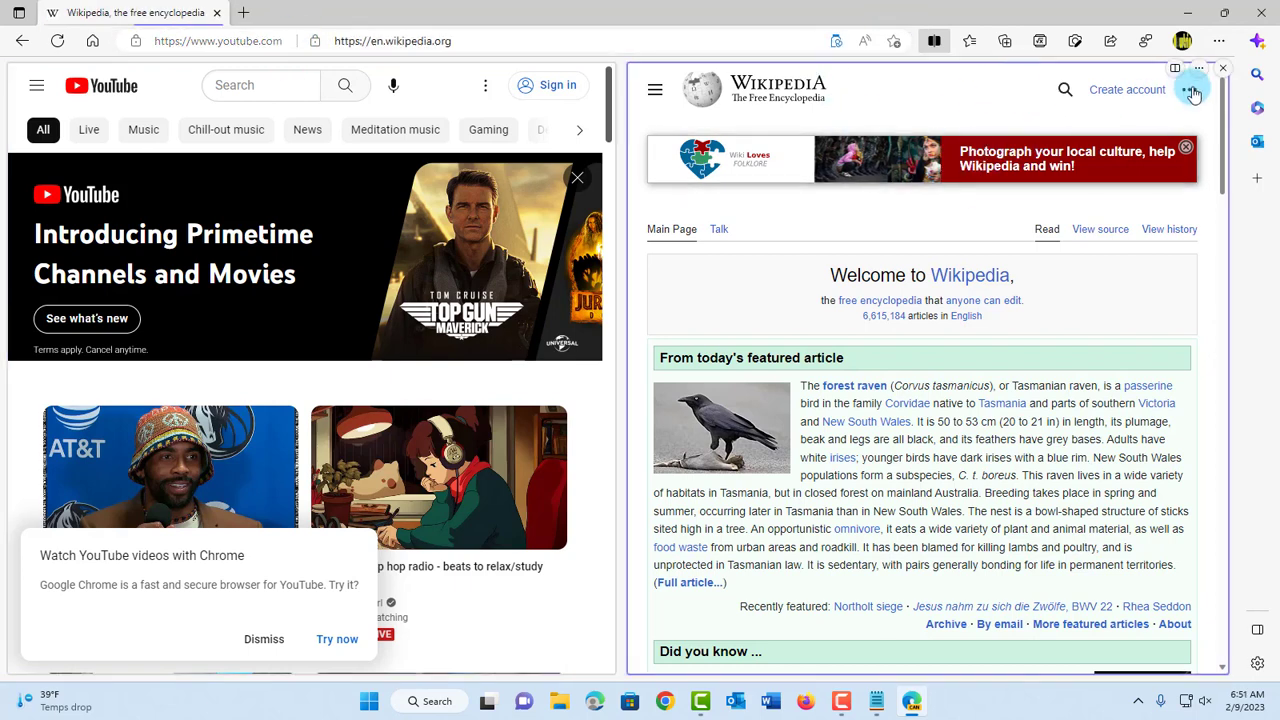
{"action": "mouse_move", "coordinate": [1222, 70]}
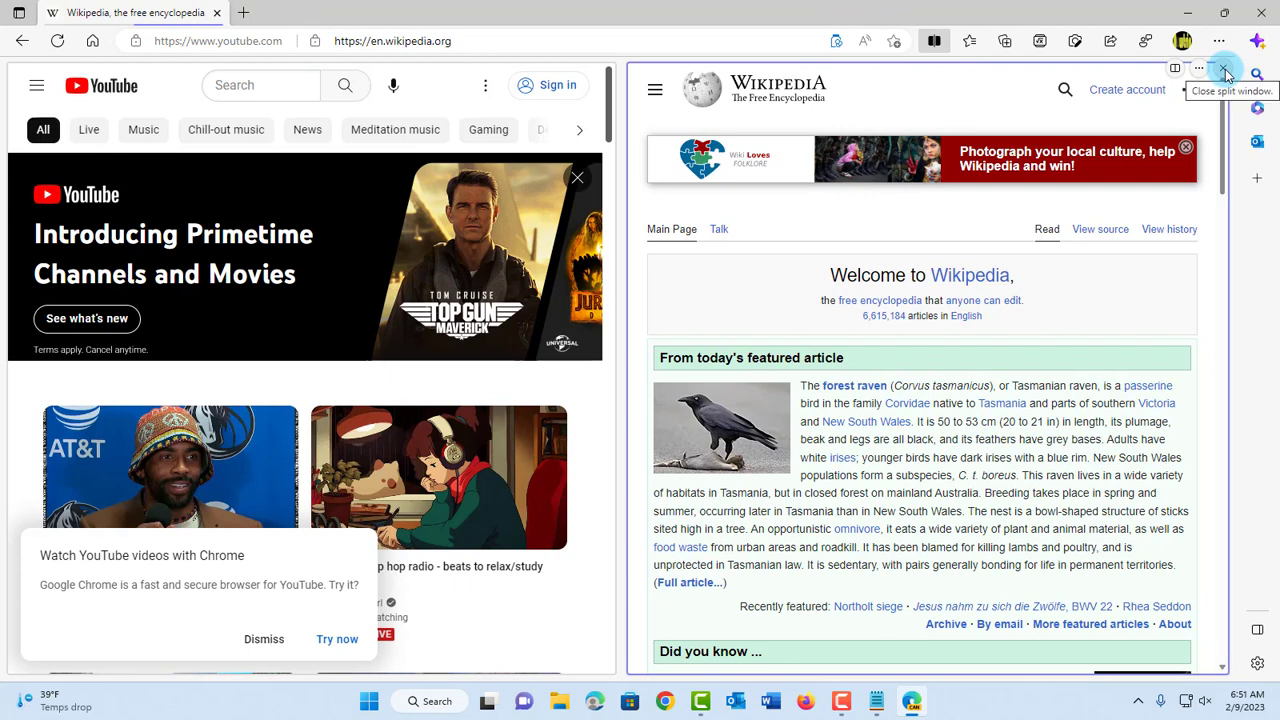
{"action": "mouse_move", "coordinate": [1173, 68]}
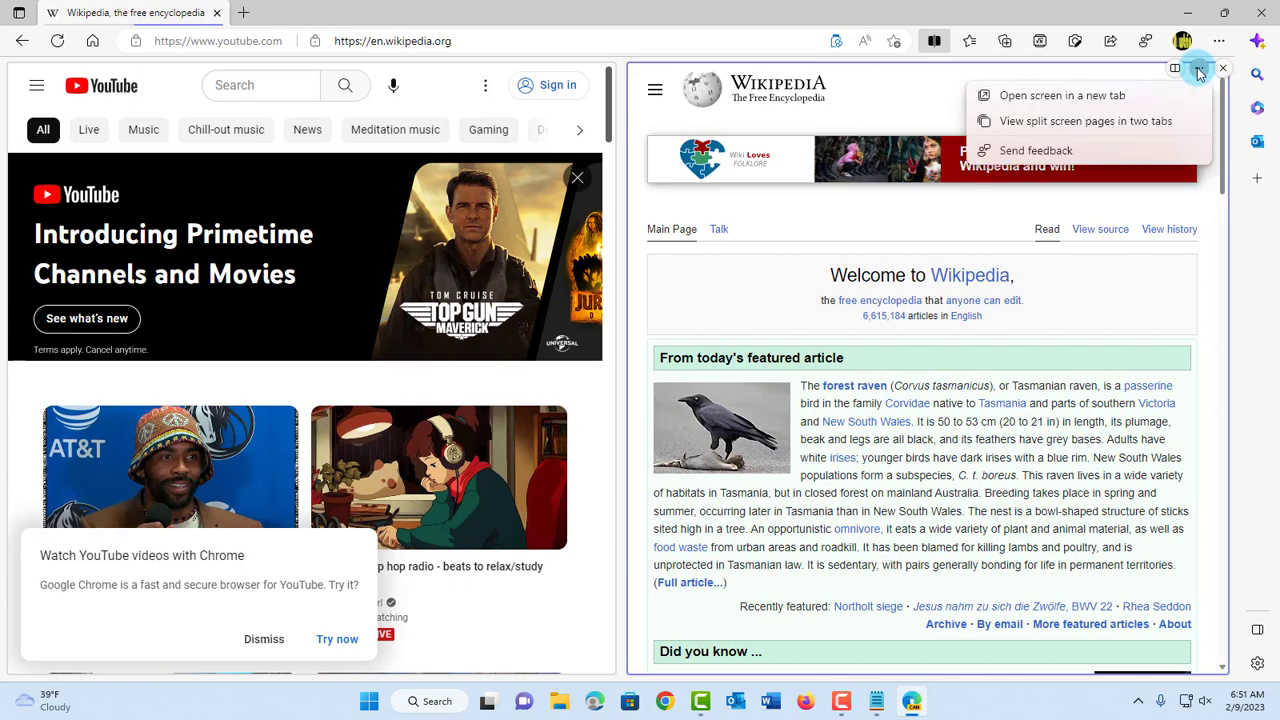
{"action": "mouse_move", "coordinate": [1073, 96]}
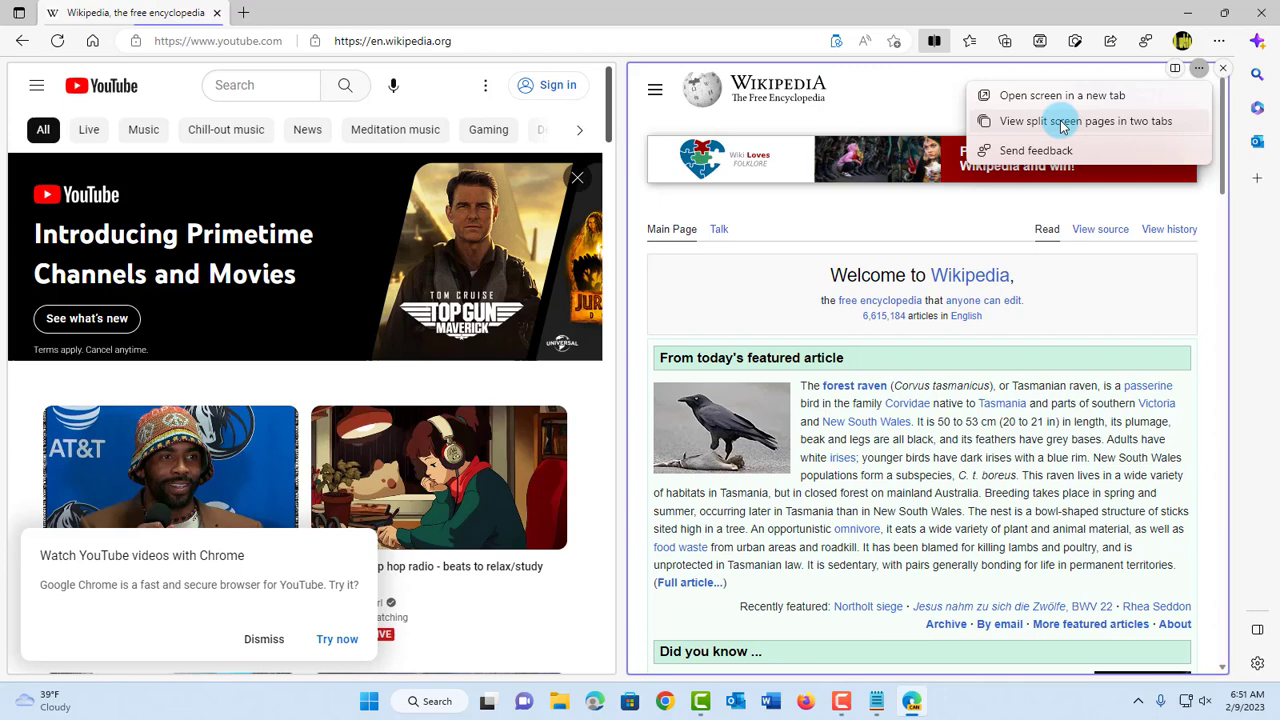
{"action": "mouse_move", "coordinate": [1160, 136]}
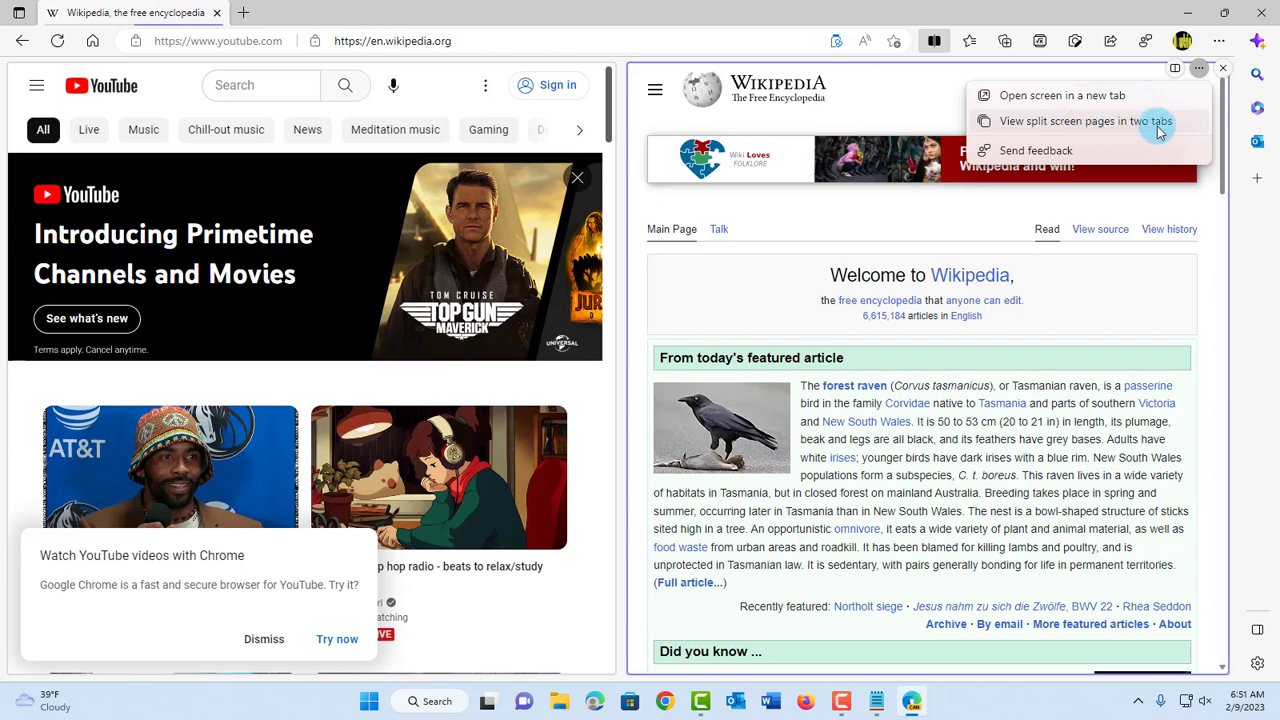
{"action": "mouse_move", "coordinate": [1044, 95]}
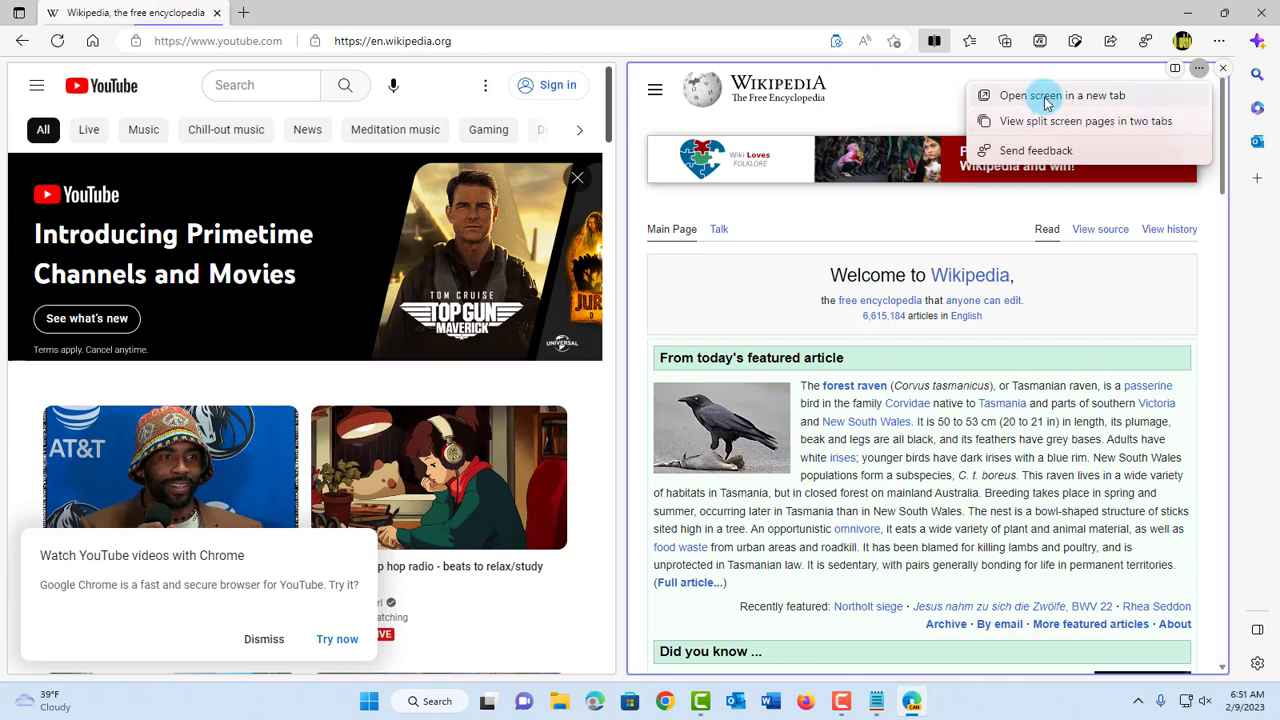
Step: Separate the split view into YouTube and Wikipedia tabs, then show Wikipedia
{"action": "left_click", "coordinate": [1053, 96]}
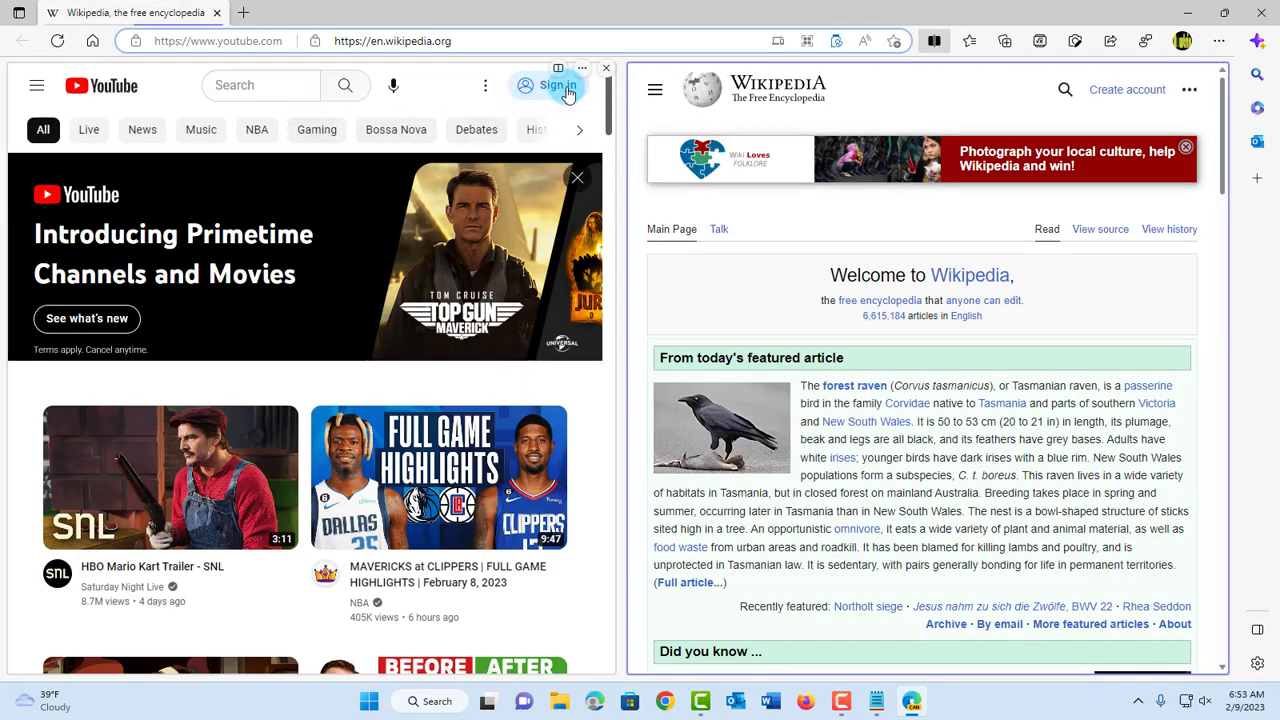
{"action": "mouse_move", "coordinate": [591, 68]}
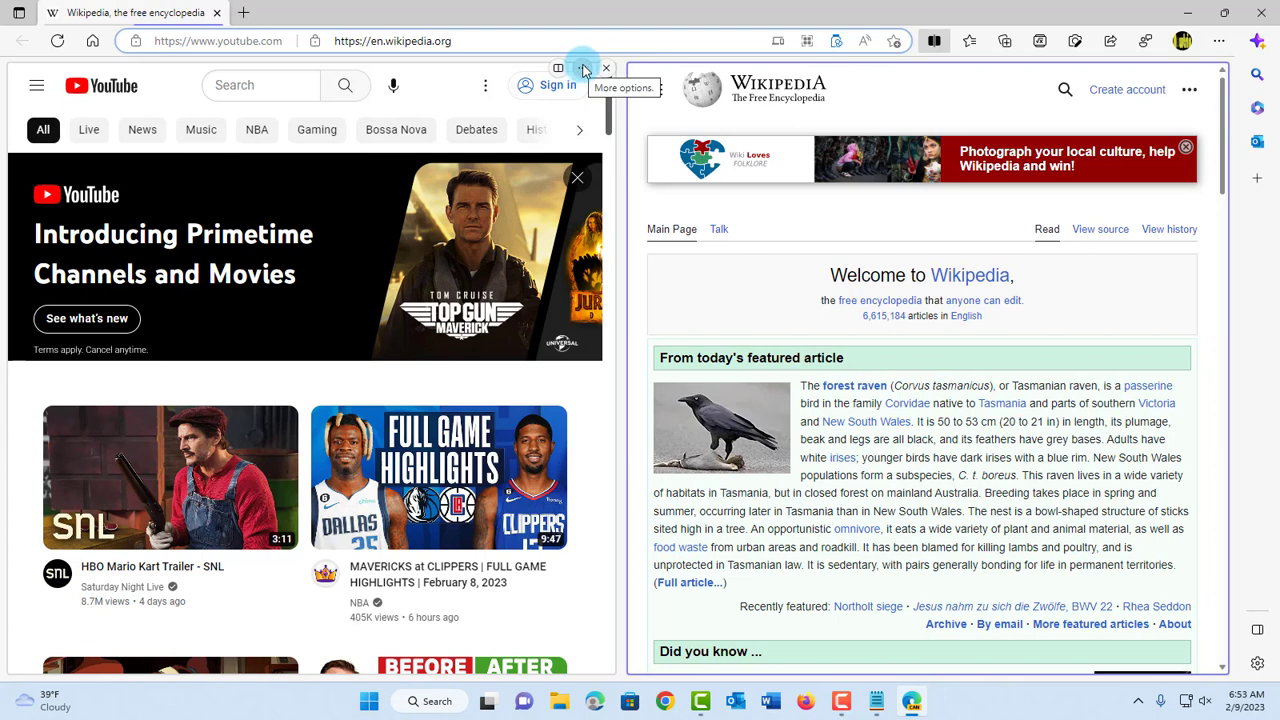
{"action": "left_click", "coordinate": [580, 68]}
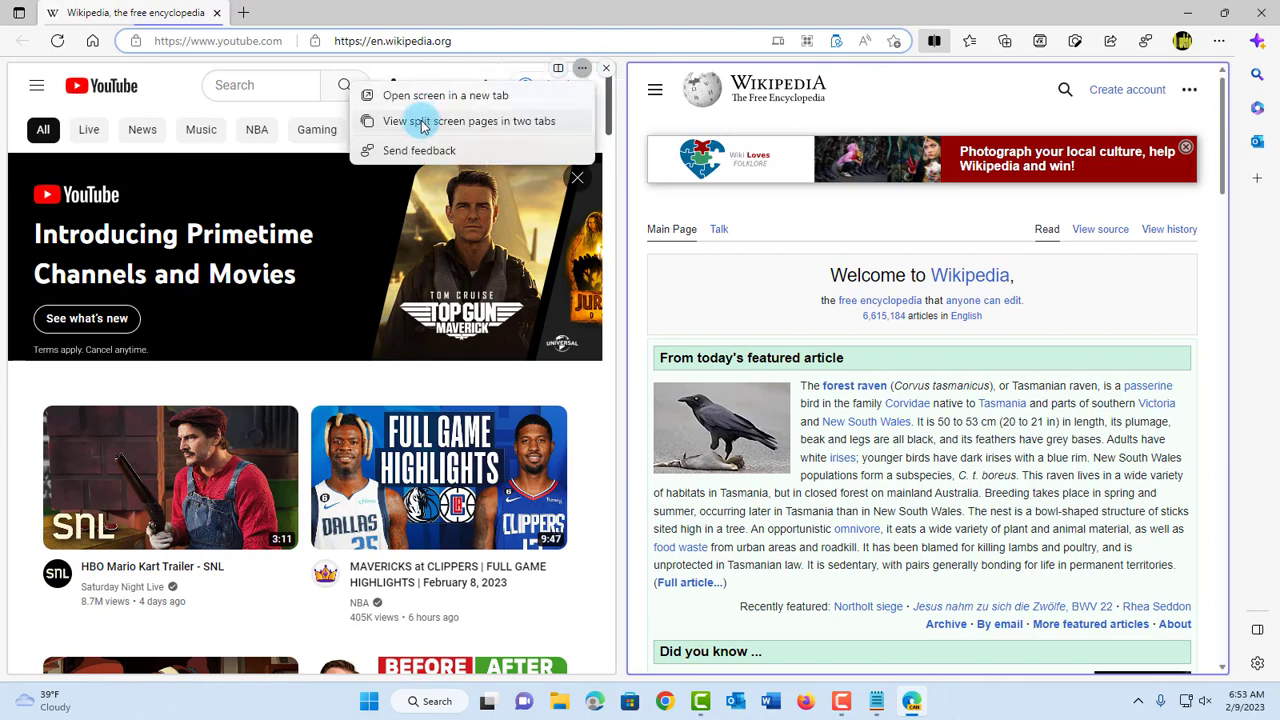
{"action": "mouse_move", "coordinate": [508, 131]}
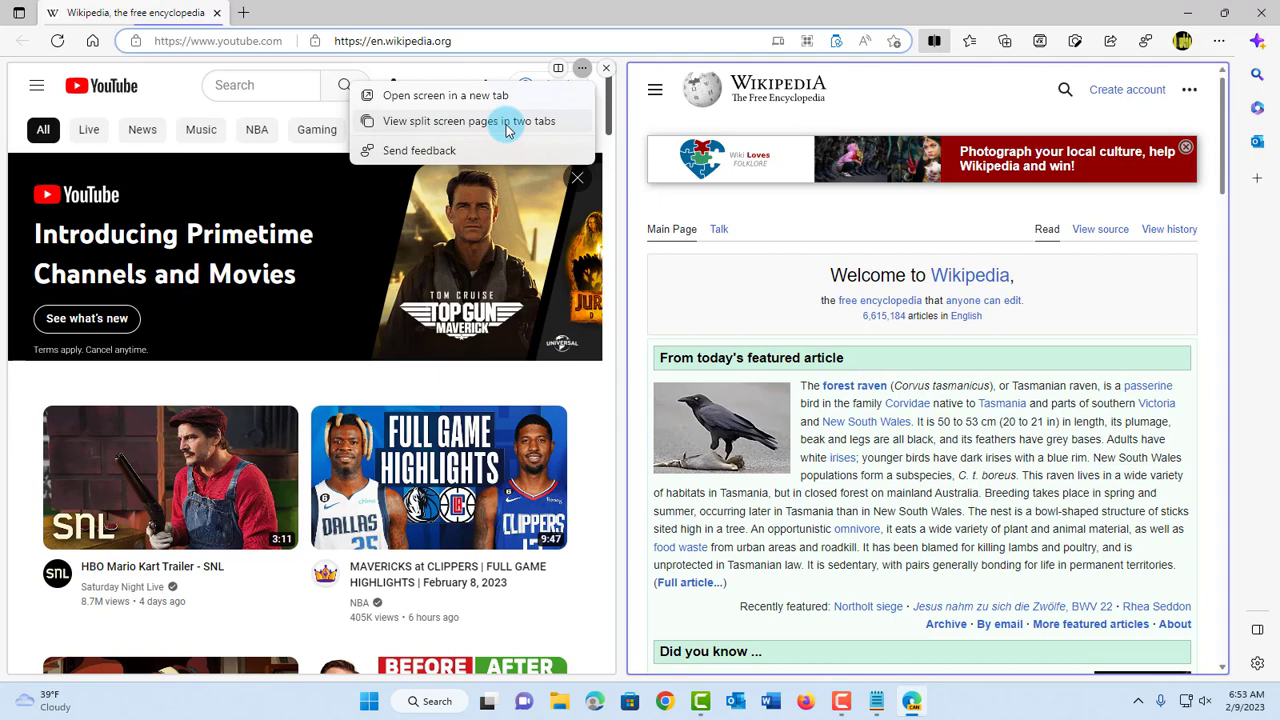
{"action": "left_click", "coordinate": [473, 121]}
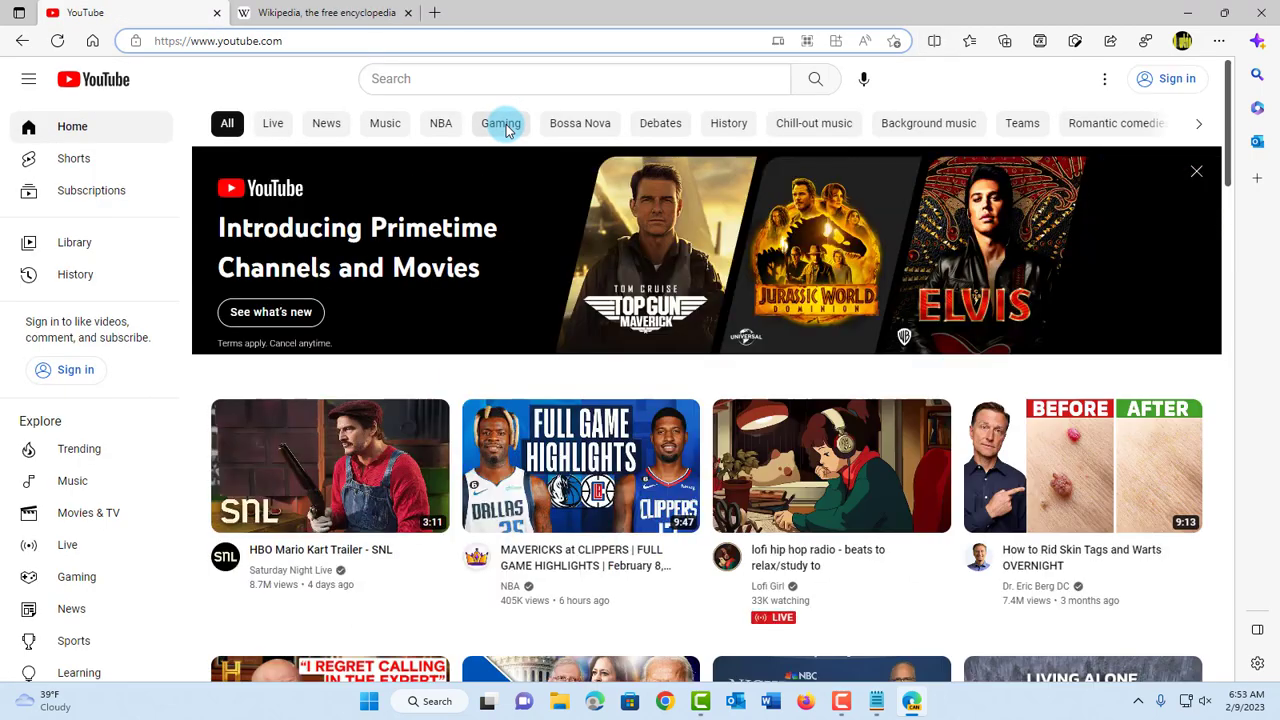
{"action": "mouse_move", "coordinate": [367, 40]}
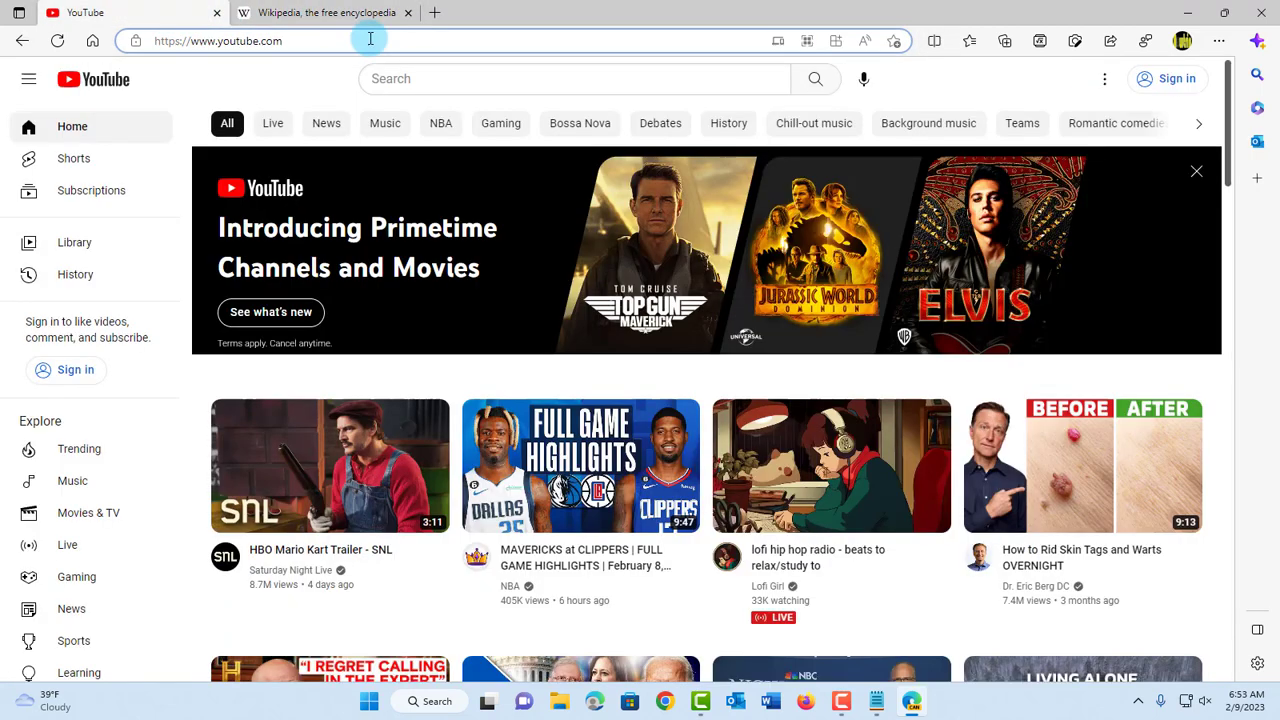
{"action": "left_click", "coordinate": [327, 13]}
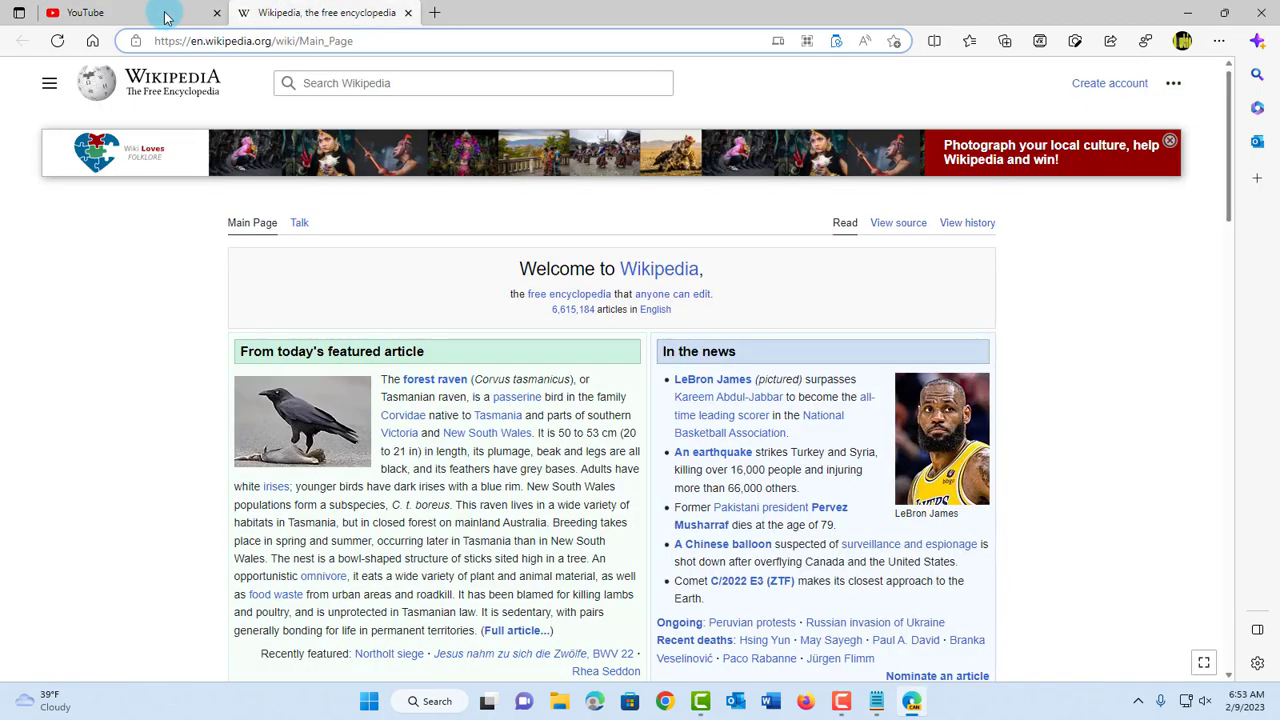
{"action": "mouse_move", "coordinate": [1097, 382]}
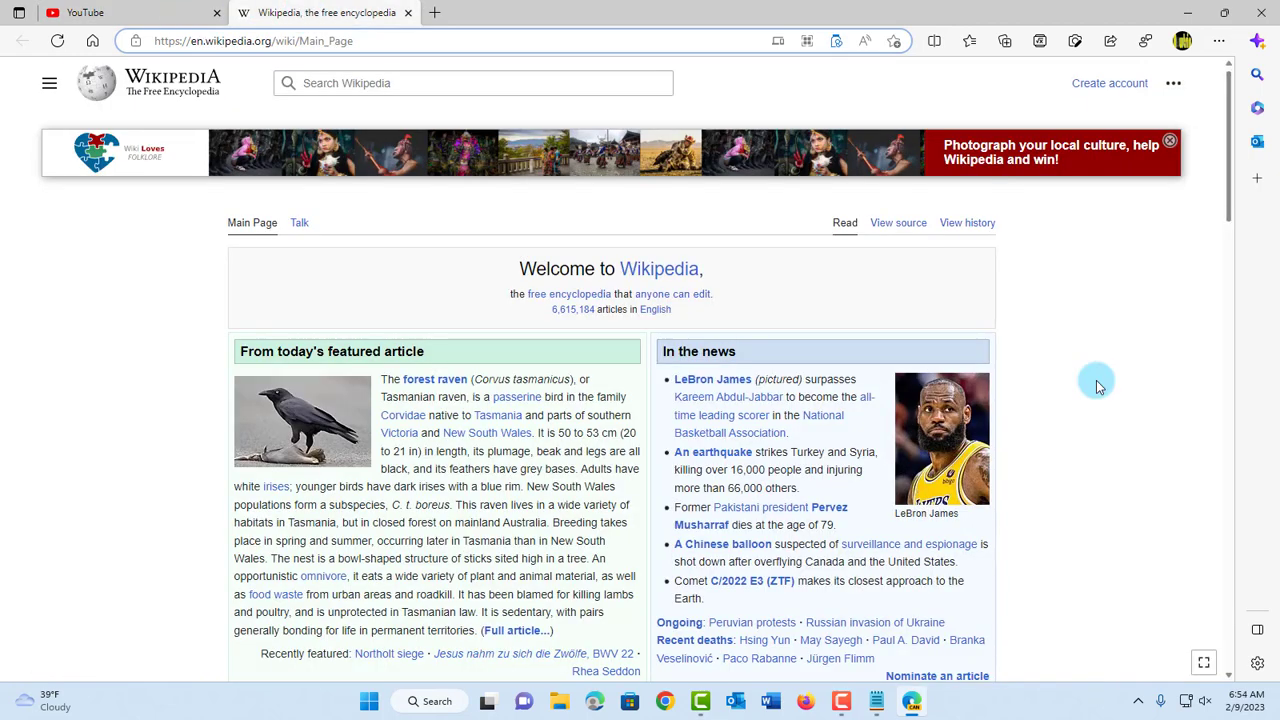